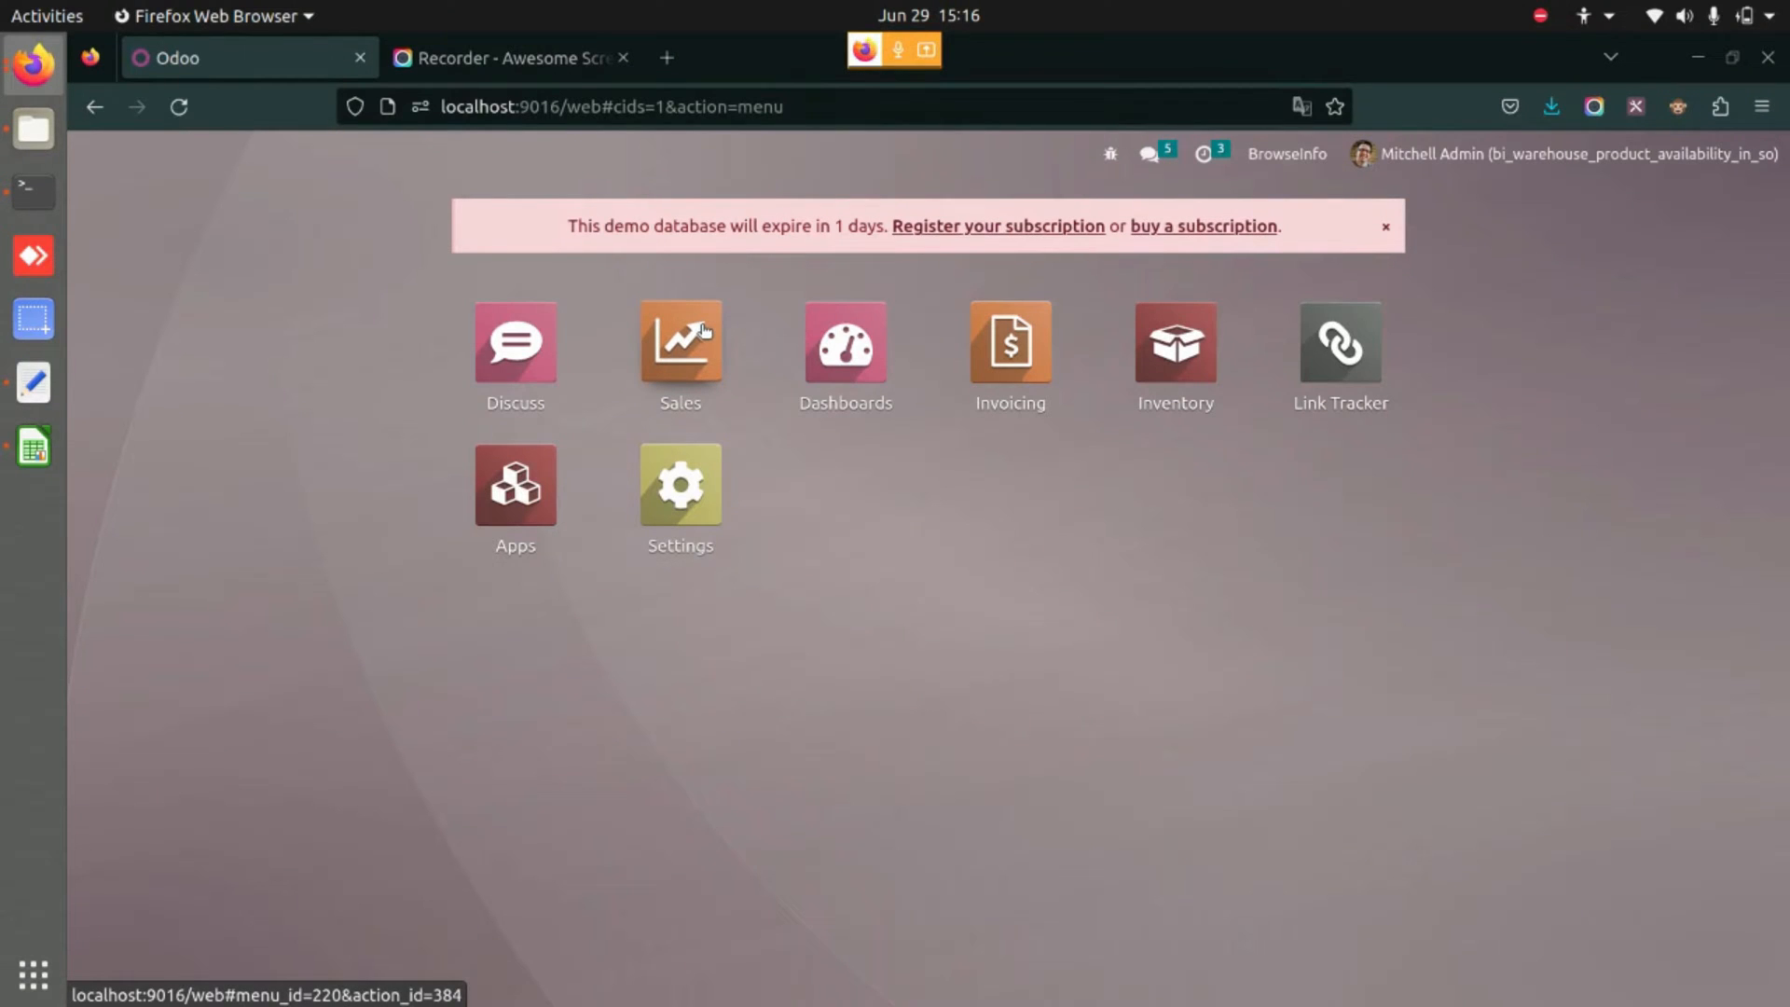
mouse_move(376, 255)
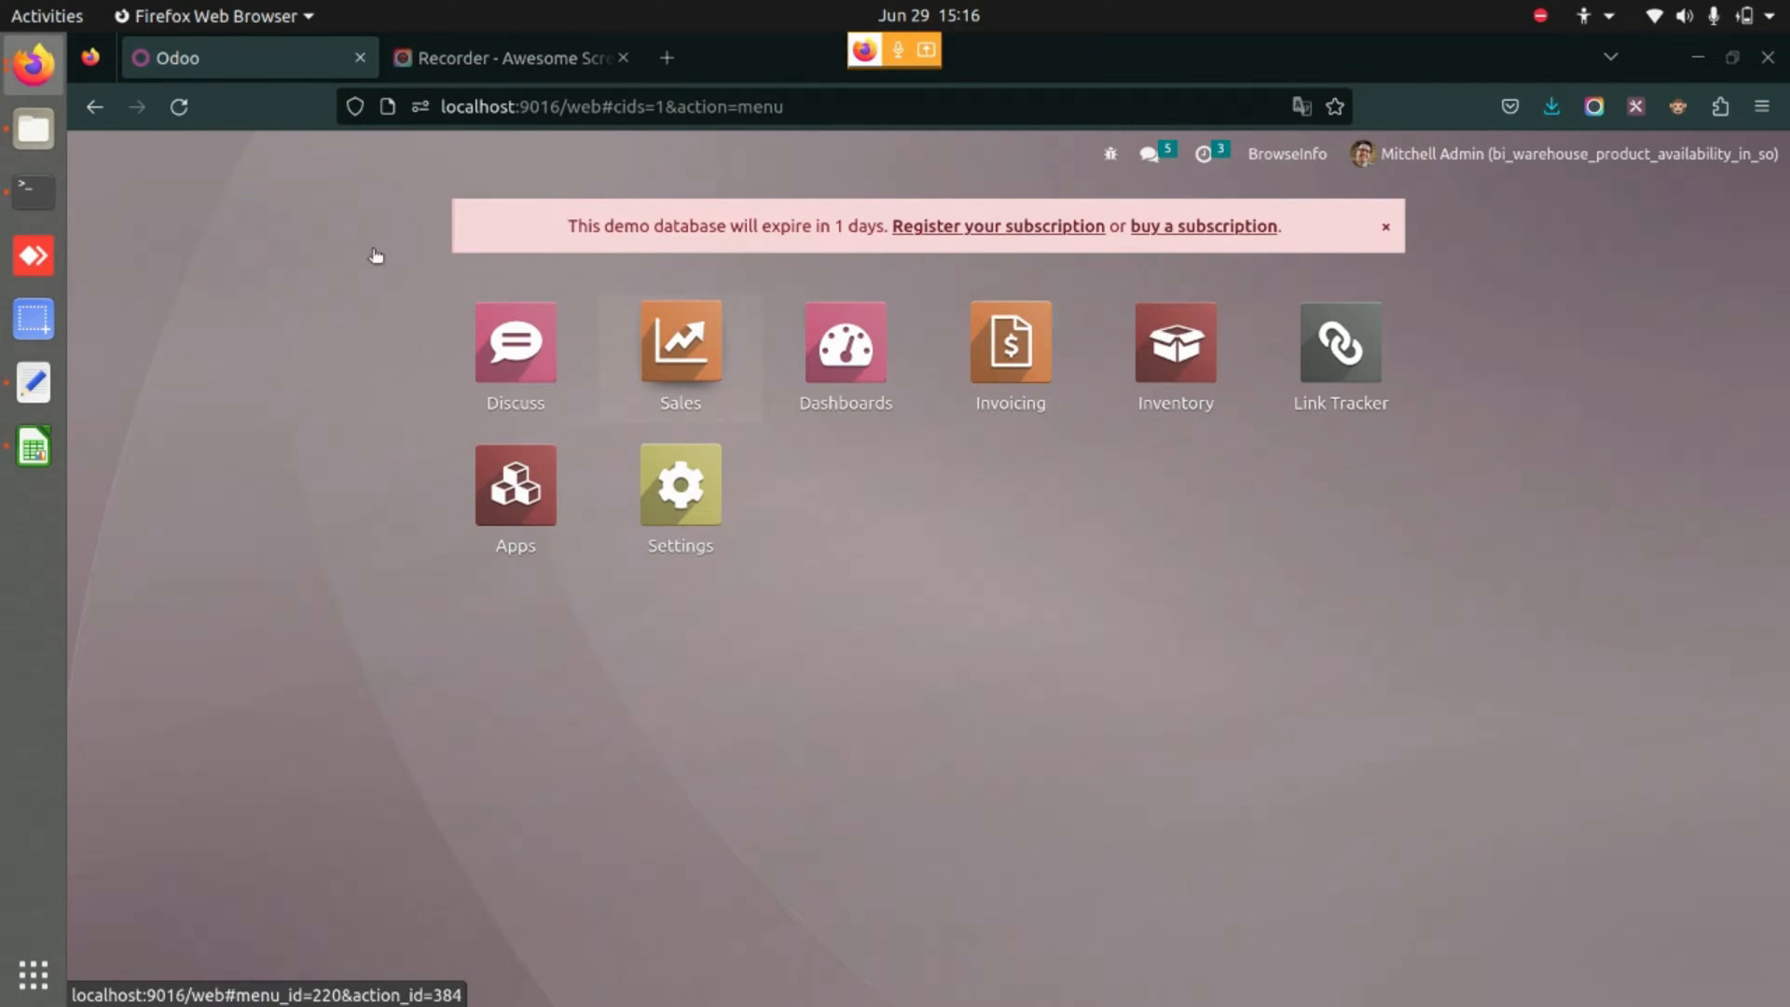
- Go into the Sales app to reach the Quotations list
click(678, 342)
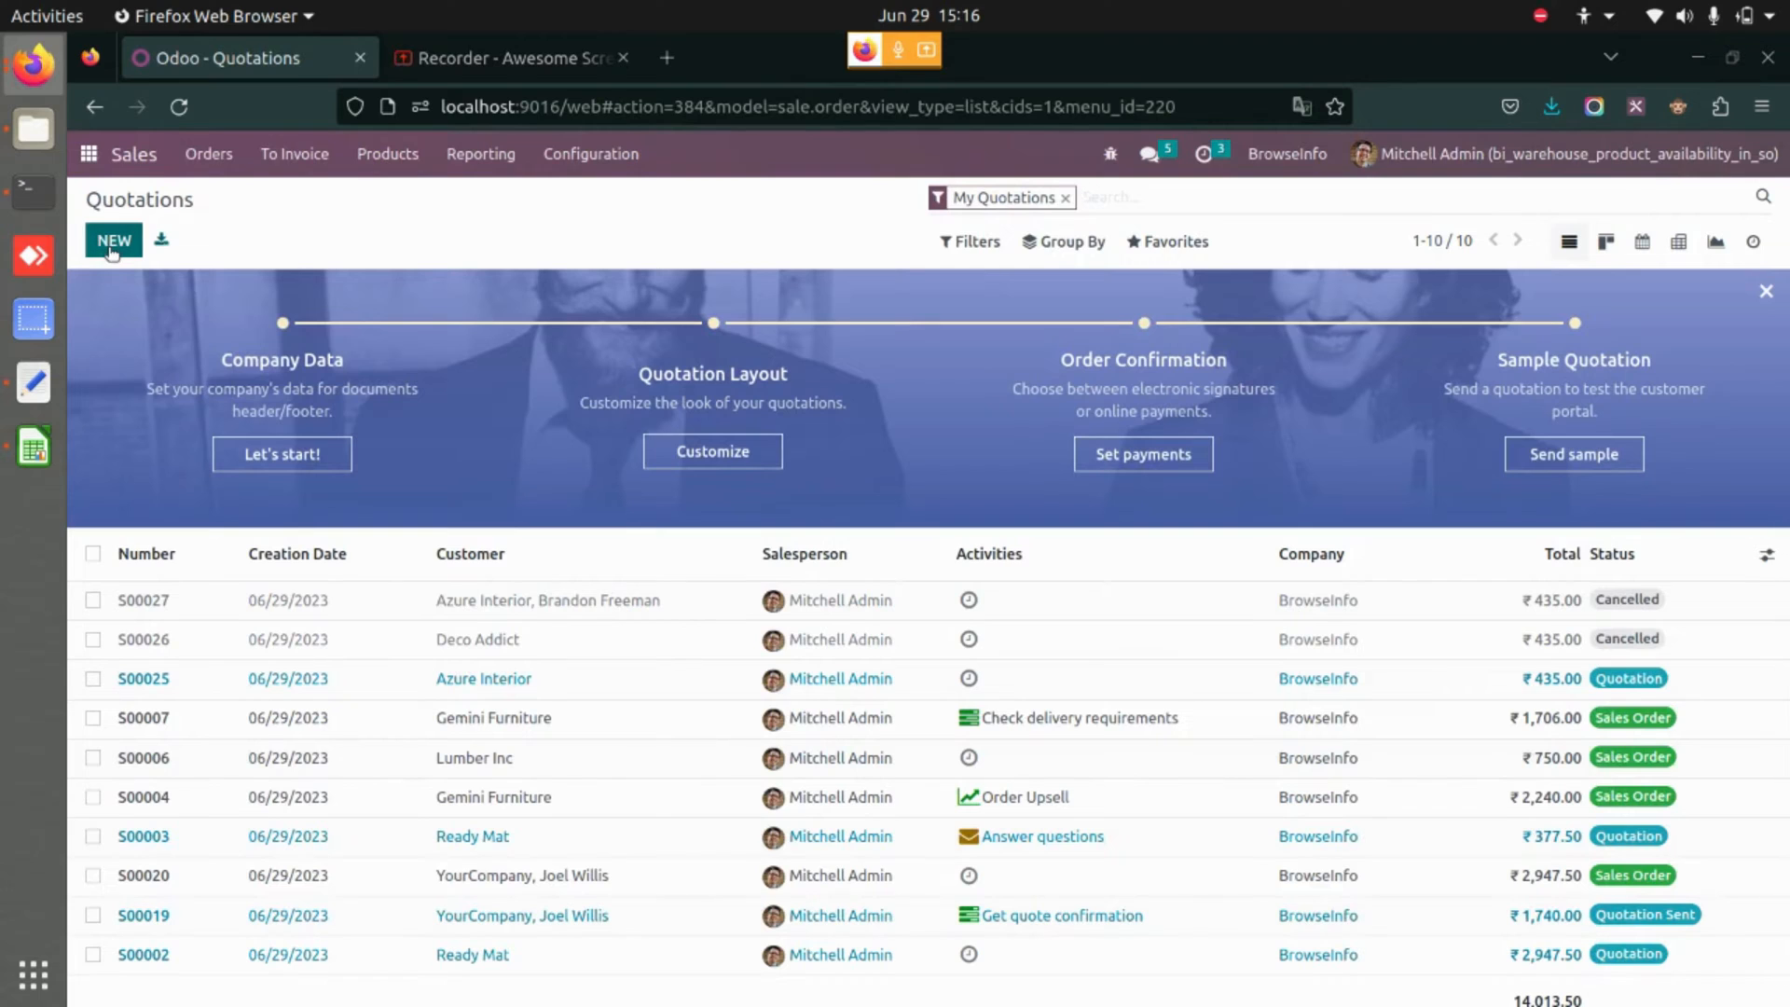
mouse_move(313, 226)
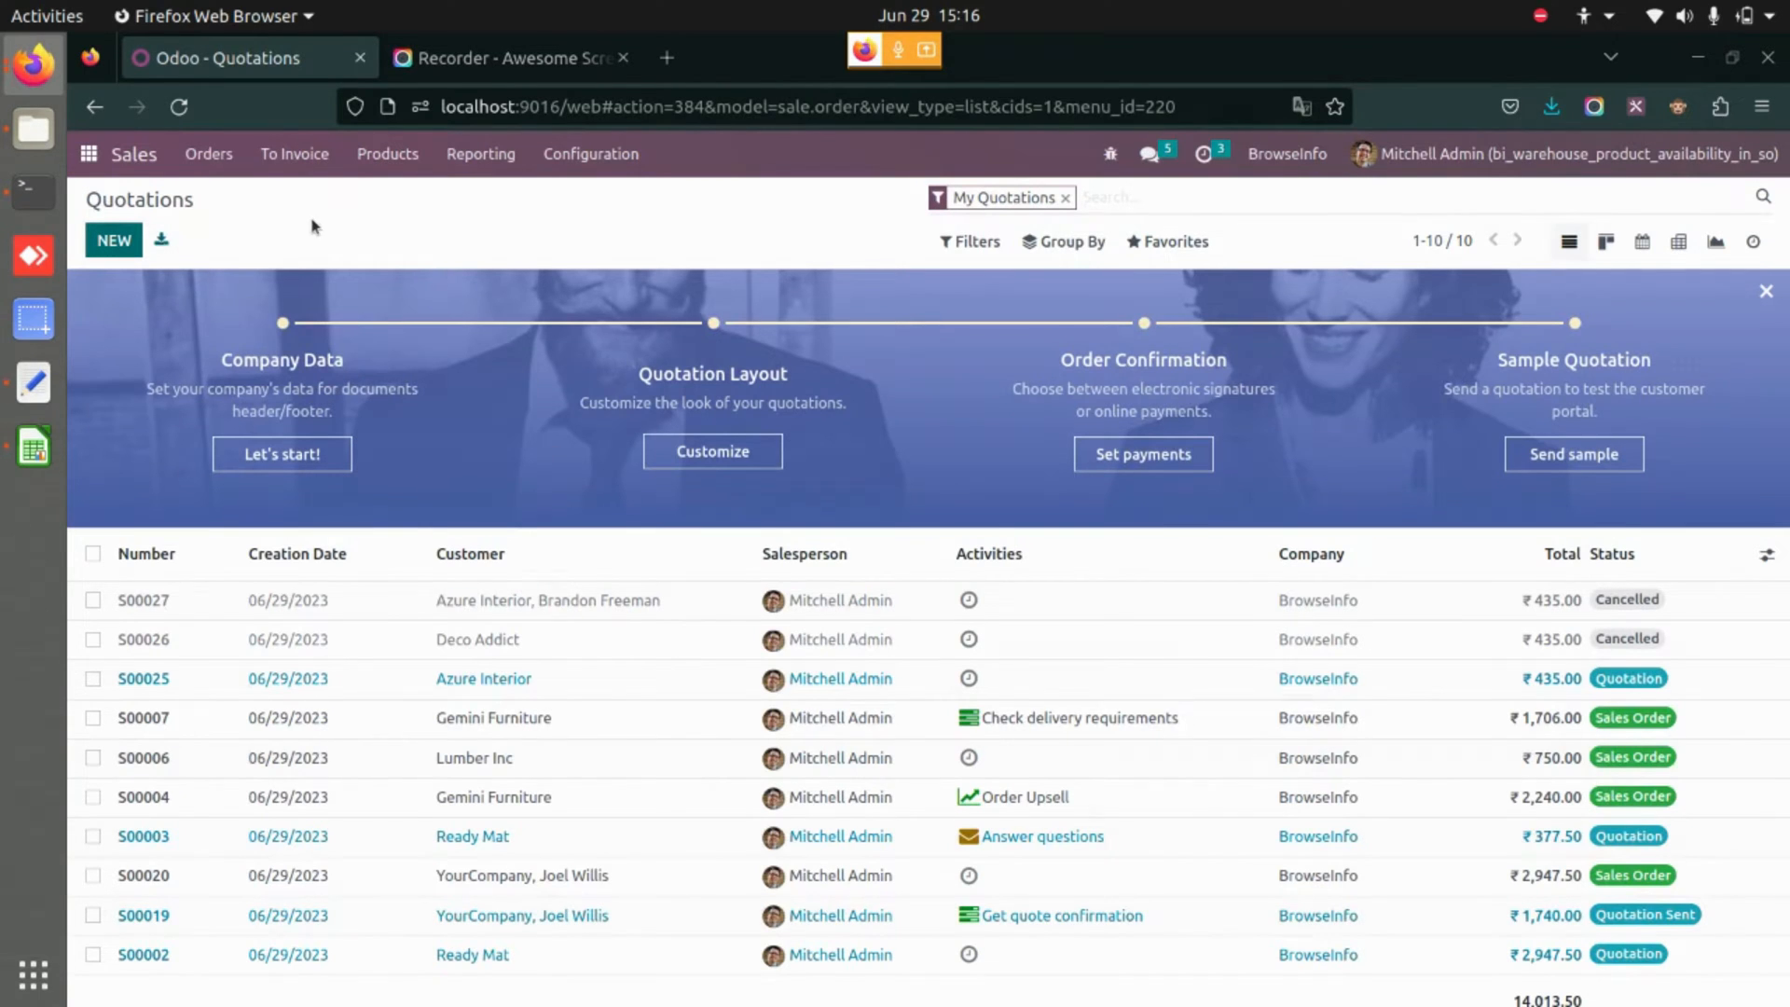
- Create and save a new quotation for Azure Interior with Acoustic Bloc Screens and Cabinet with Doors lines
click(113, 241)
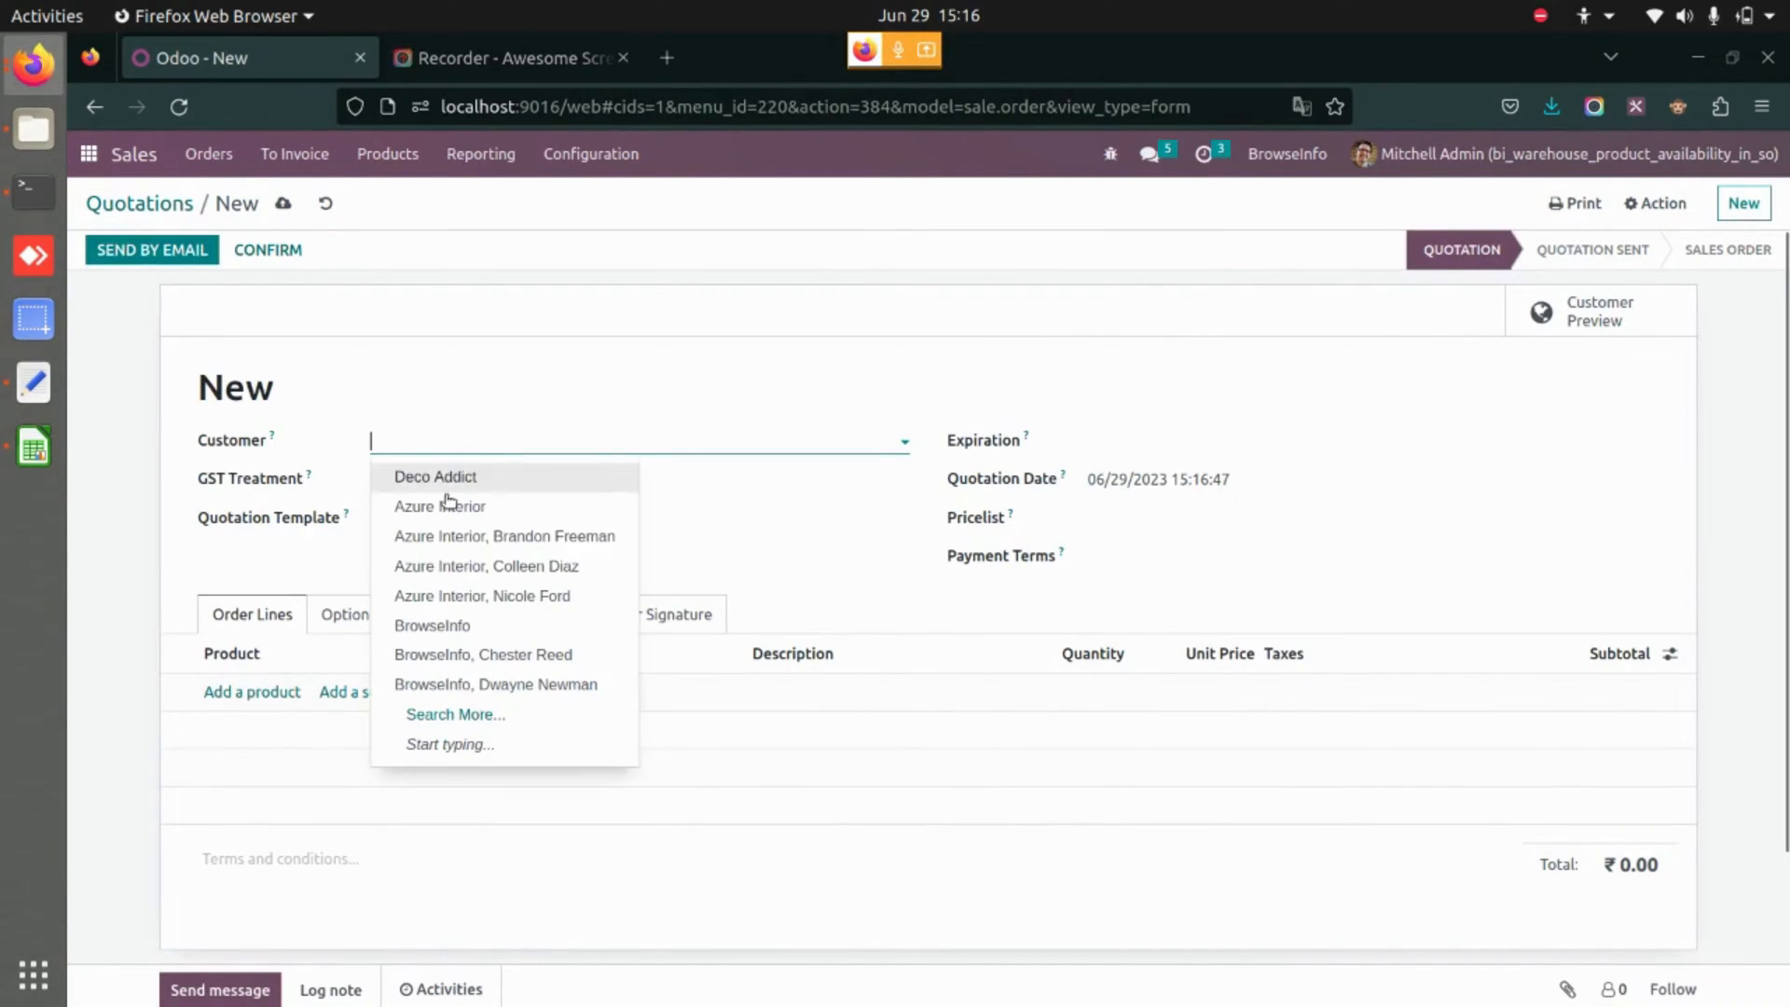
click(440, 506)
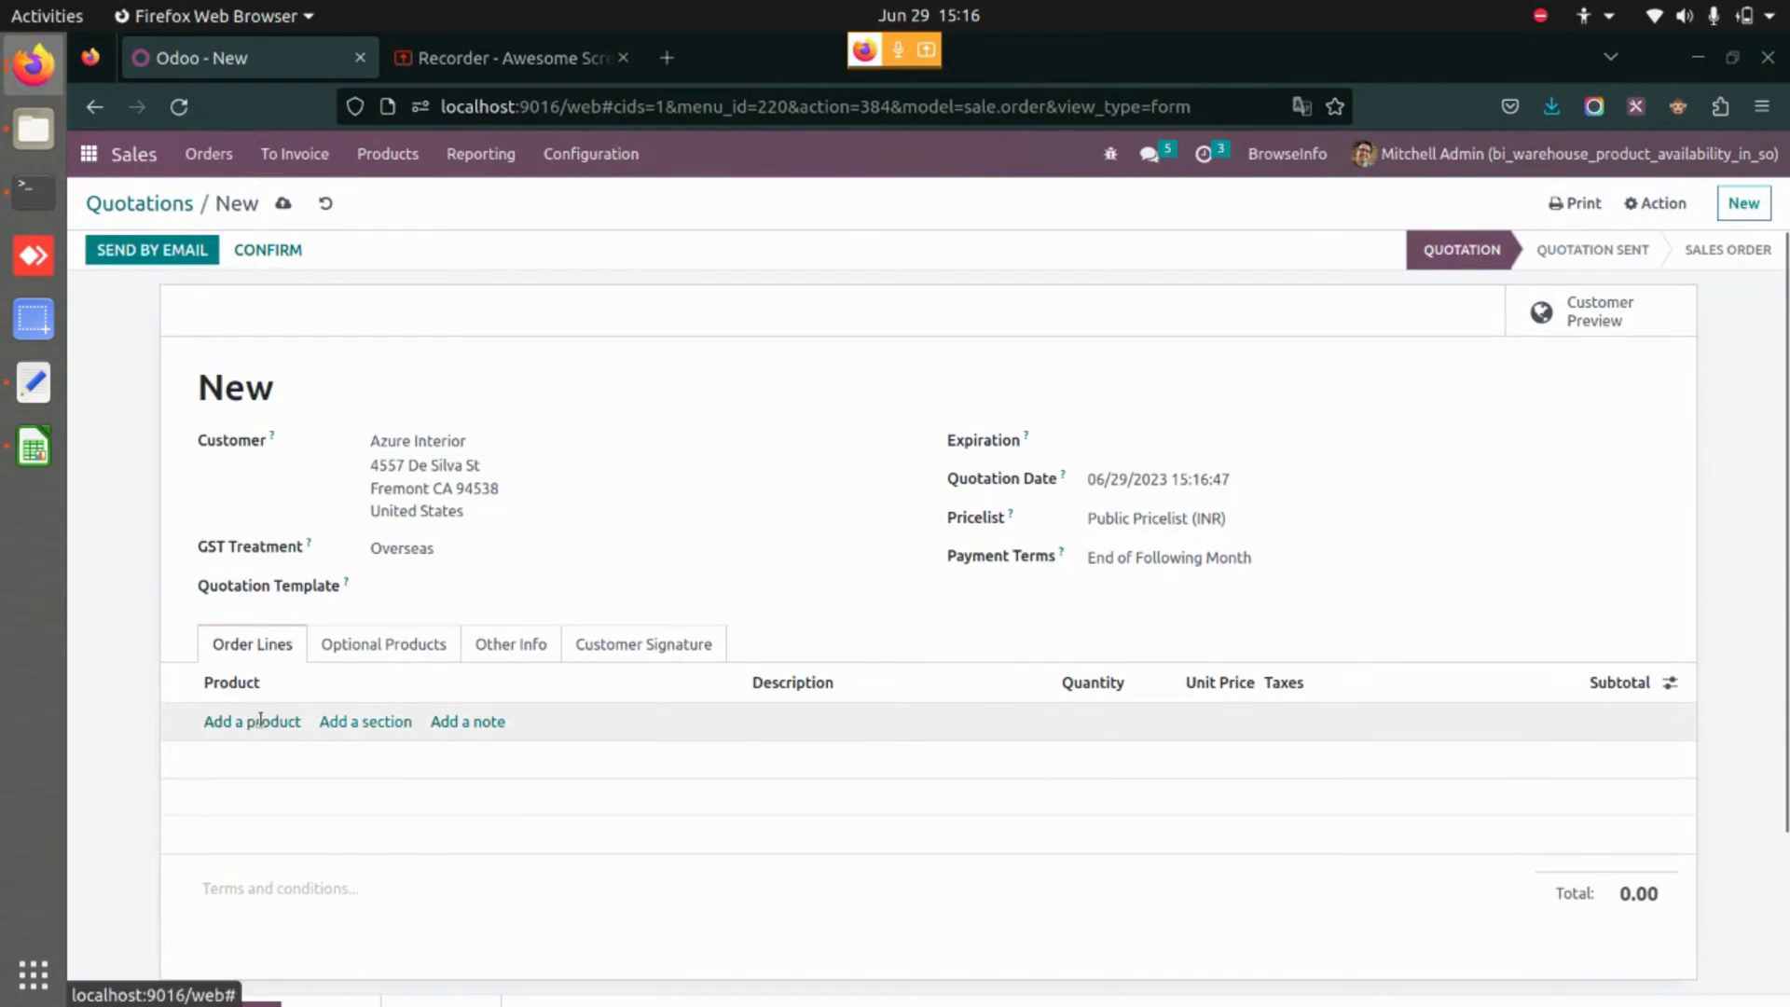
click(251, 720)
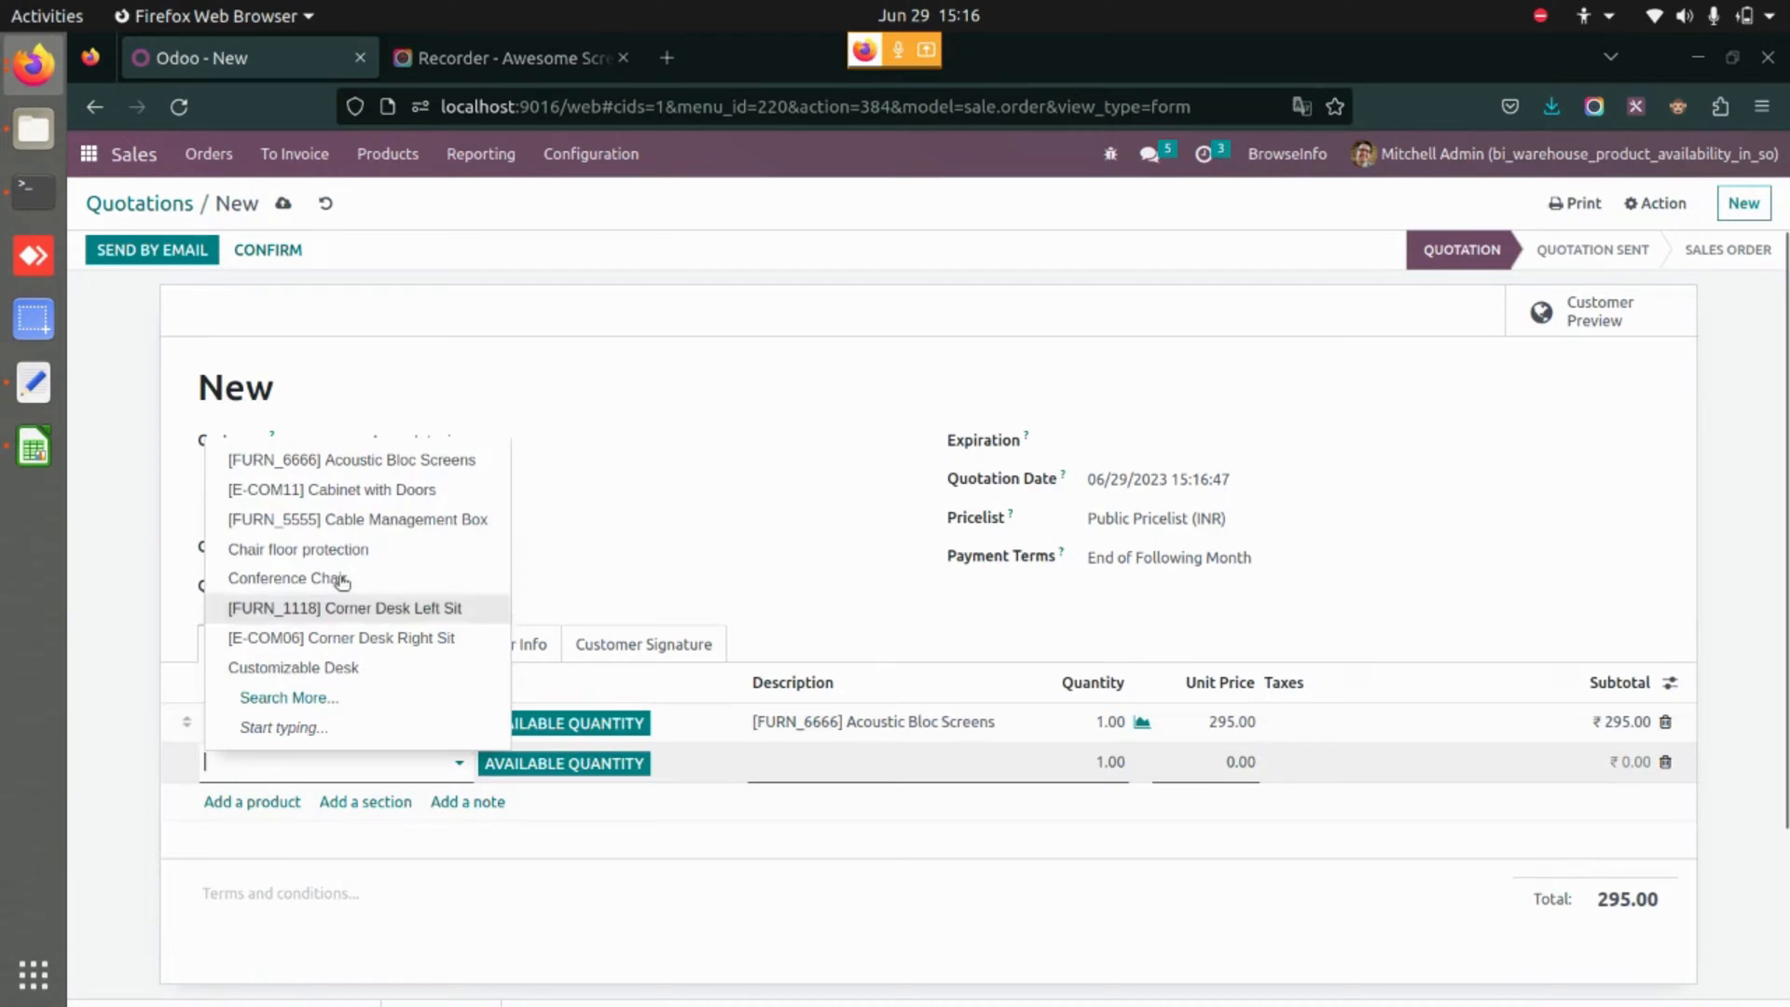
click(332, 490)
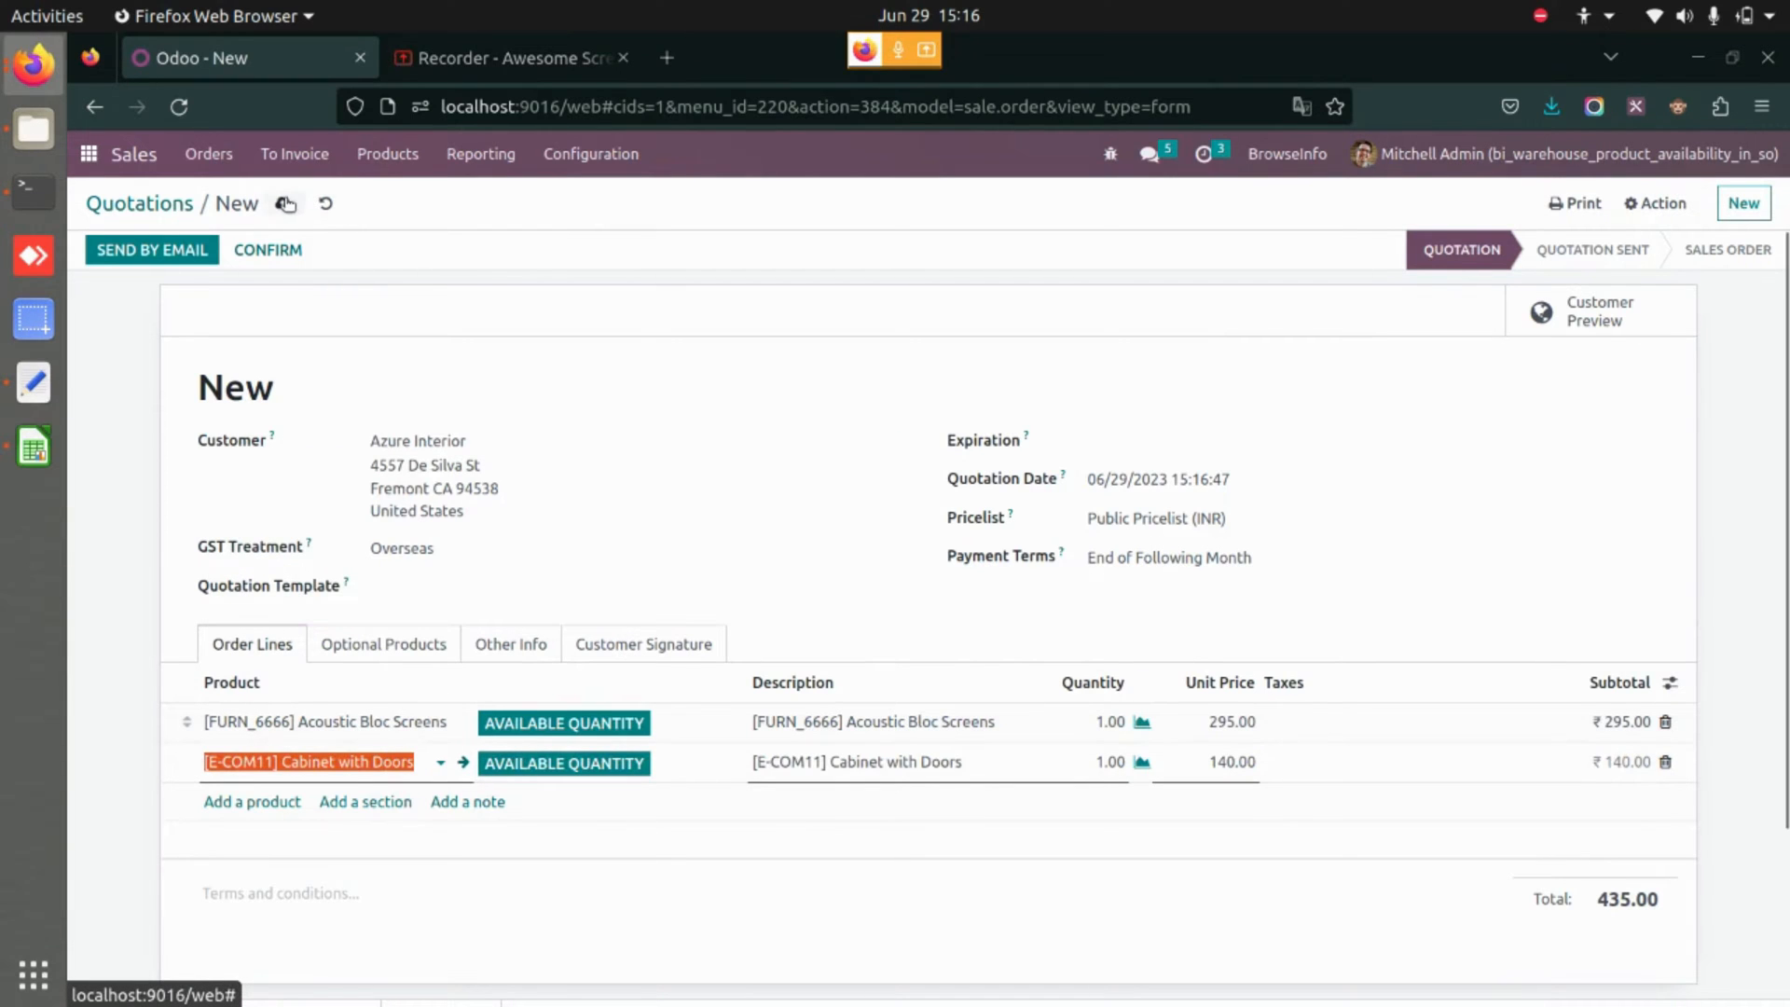
click(287, 203)
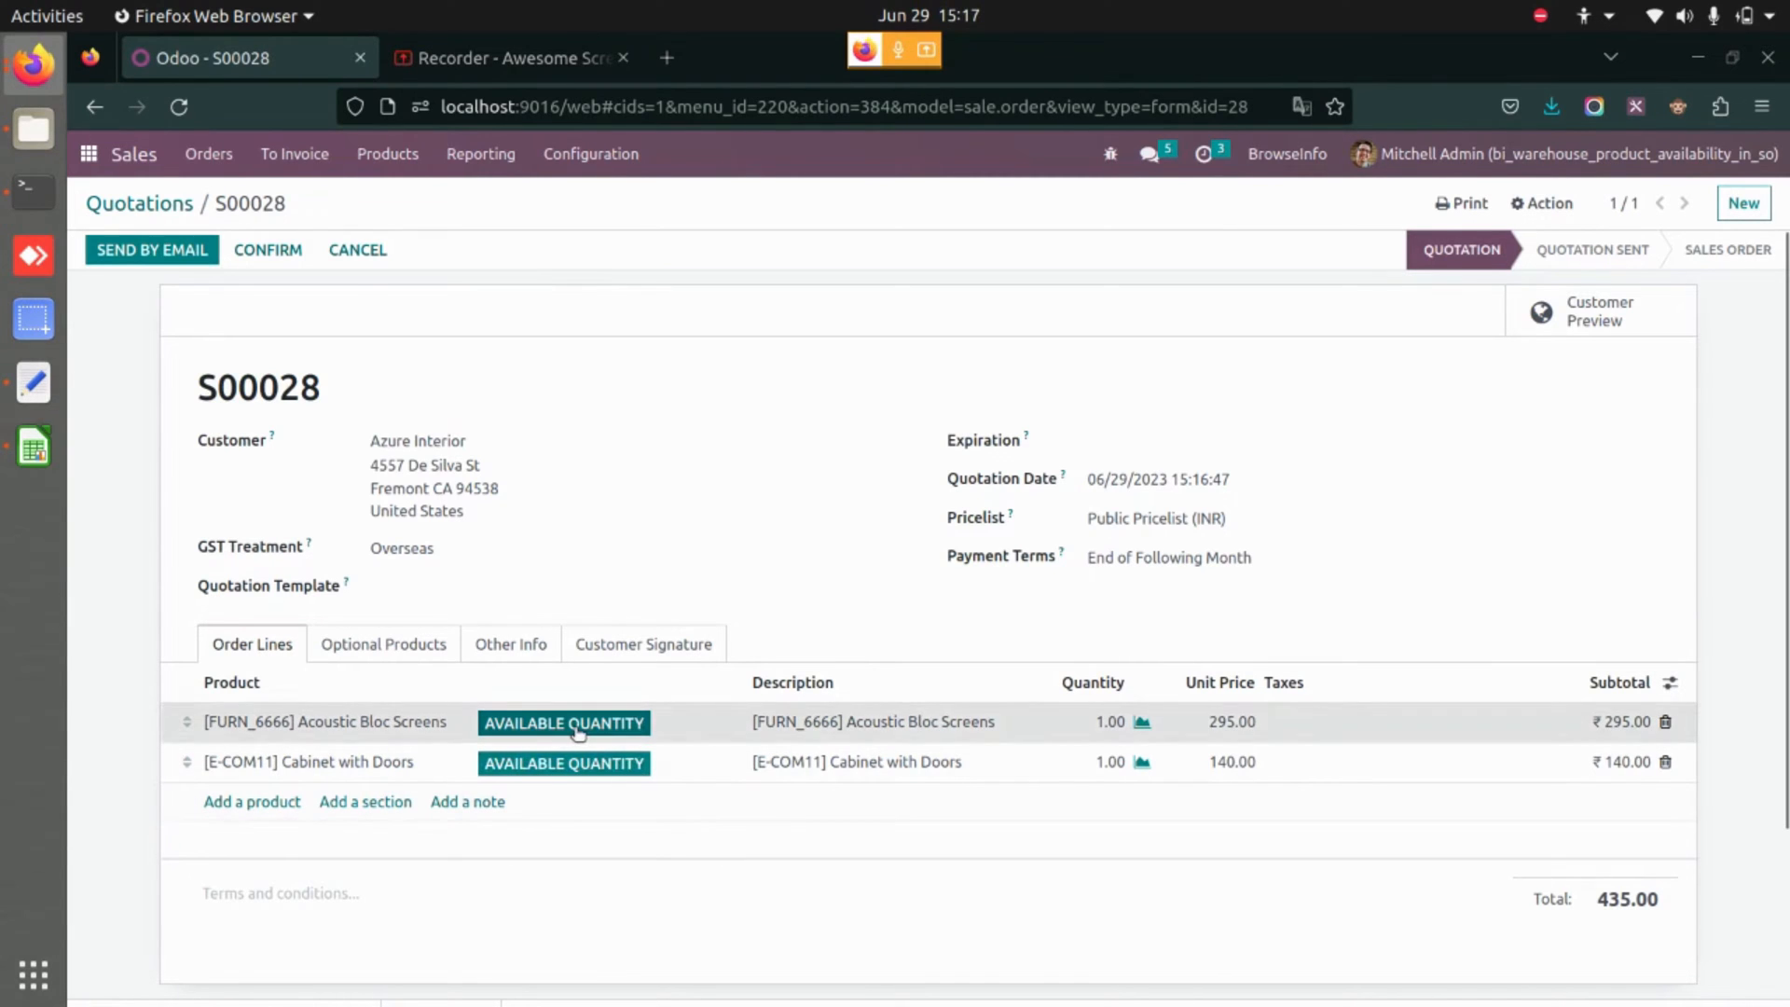
- Show per-location stock availability for the Acoustic Bloc Screens line
click(563, 722)
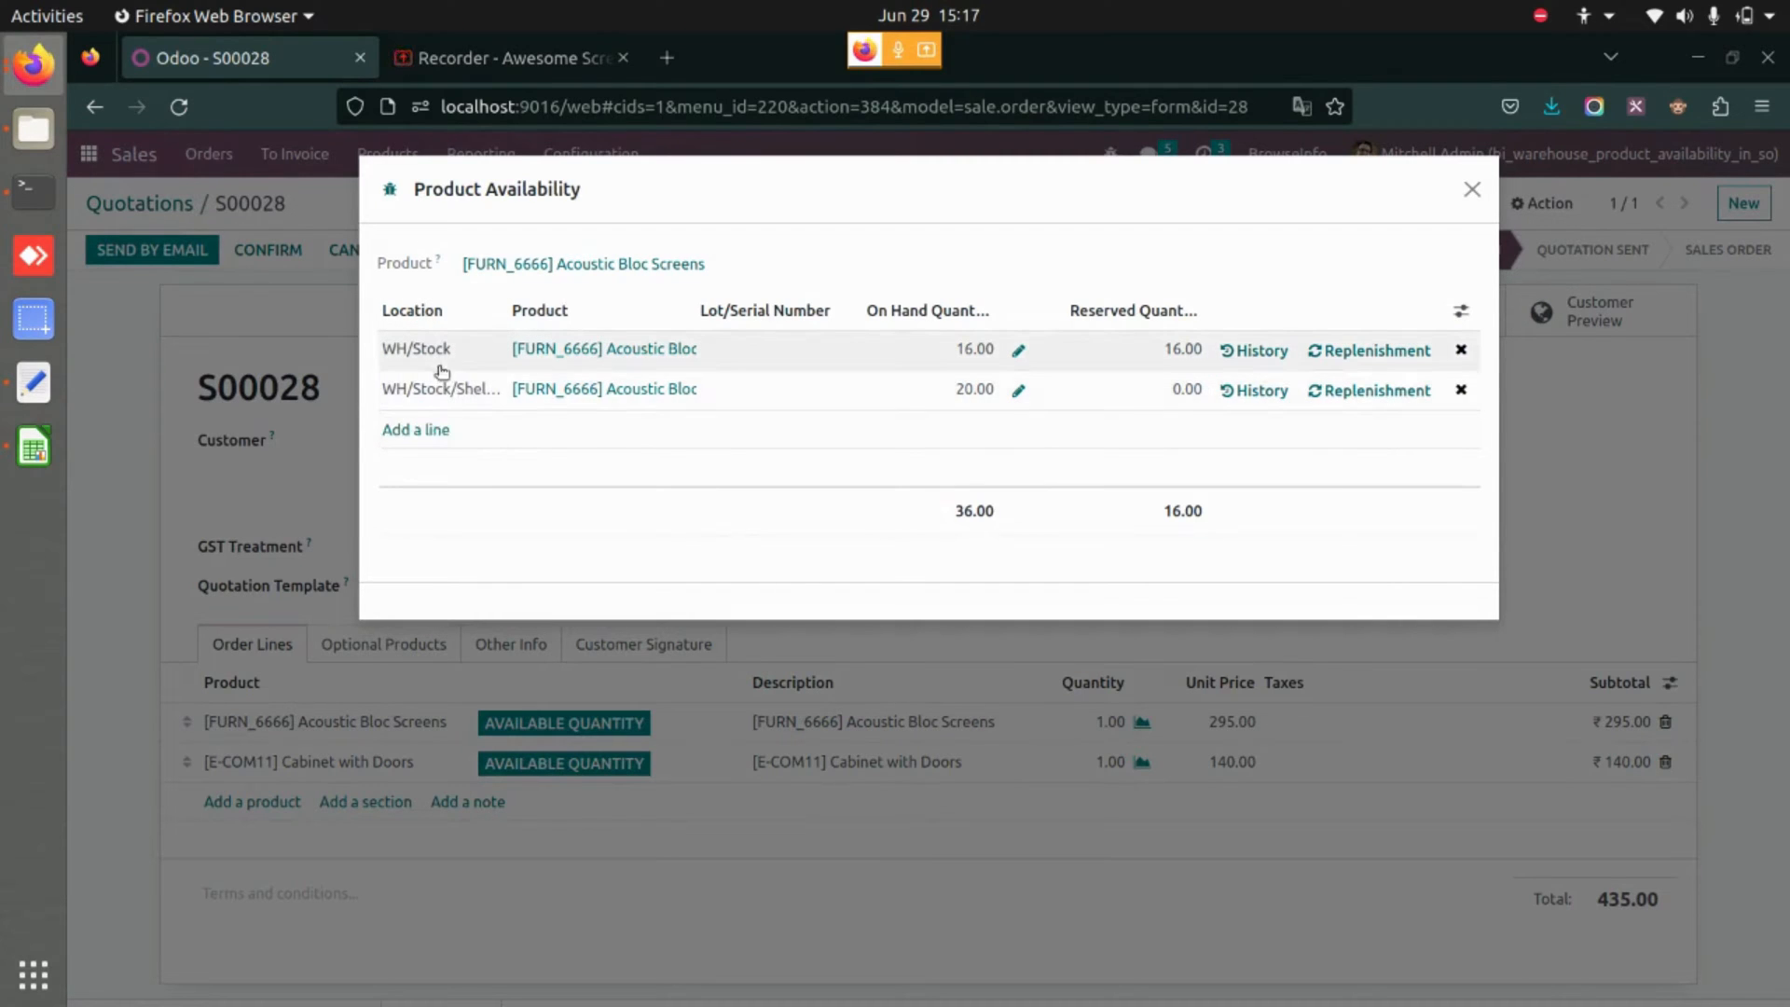
mouse_move(428, 360)
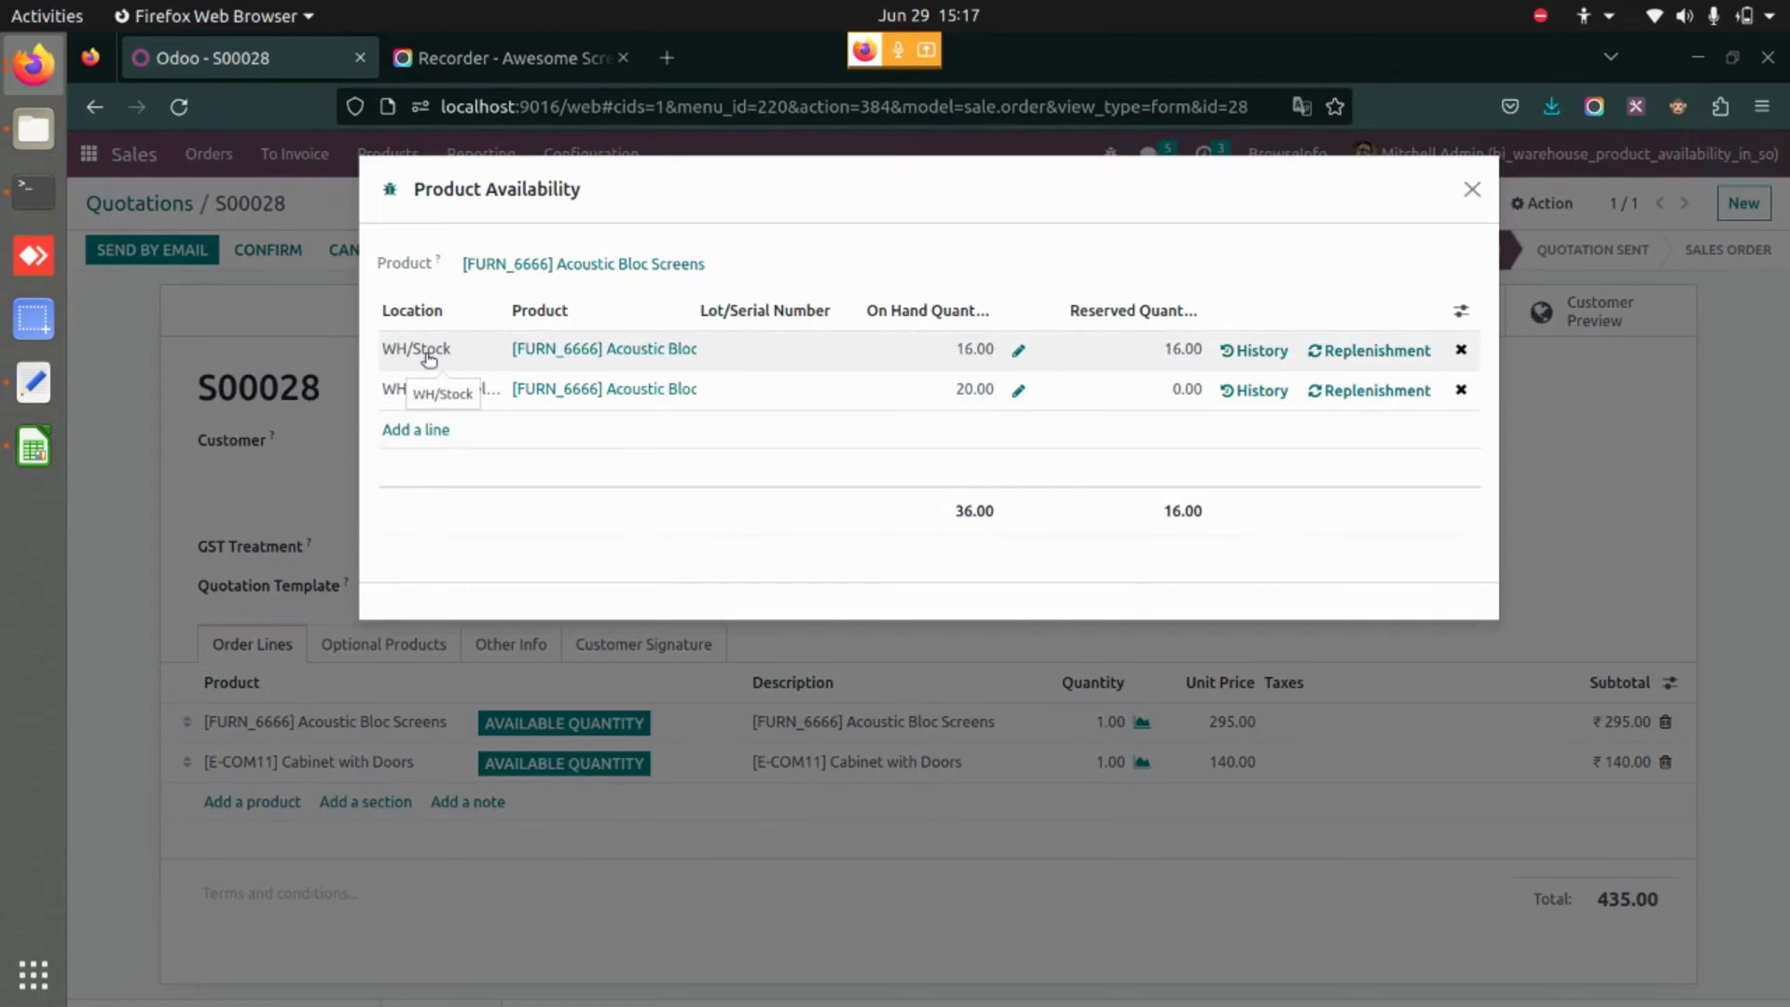
mouse_move(449, 360)
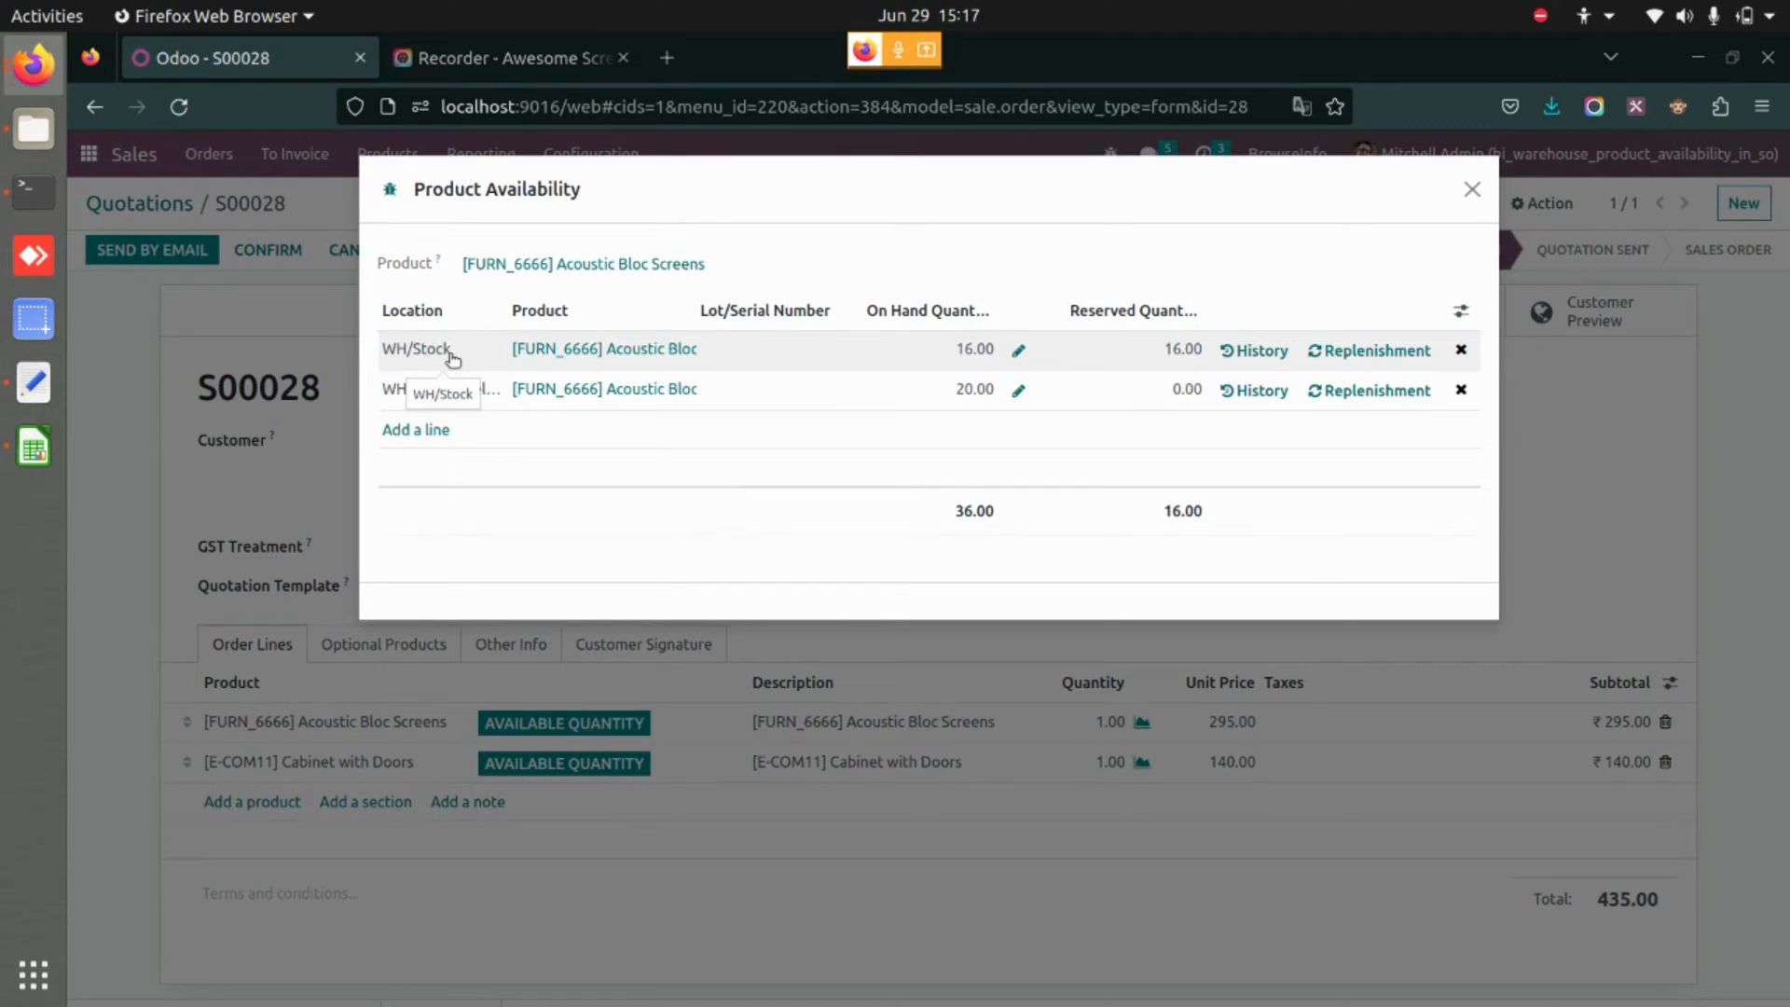
mouse_move(444, 393)
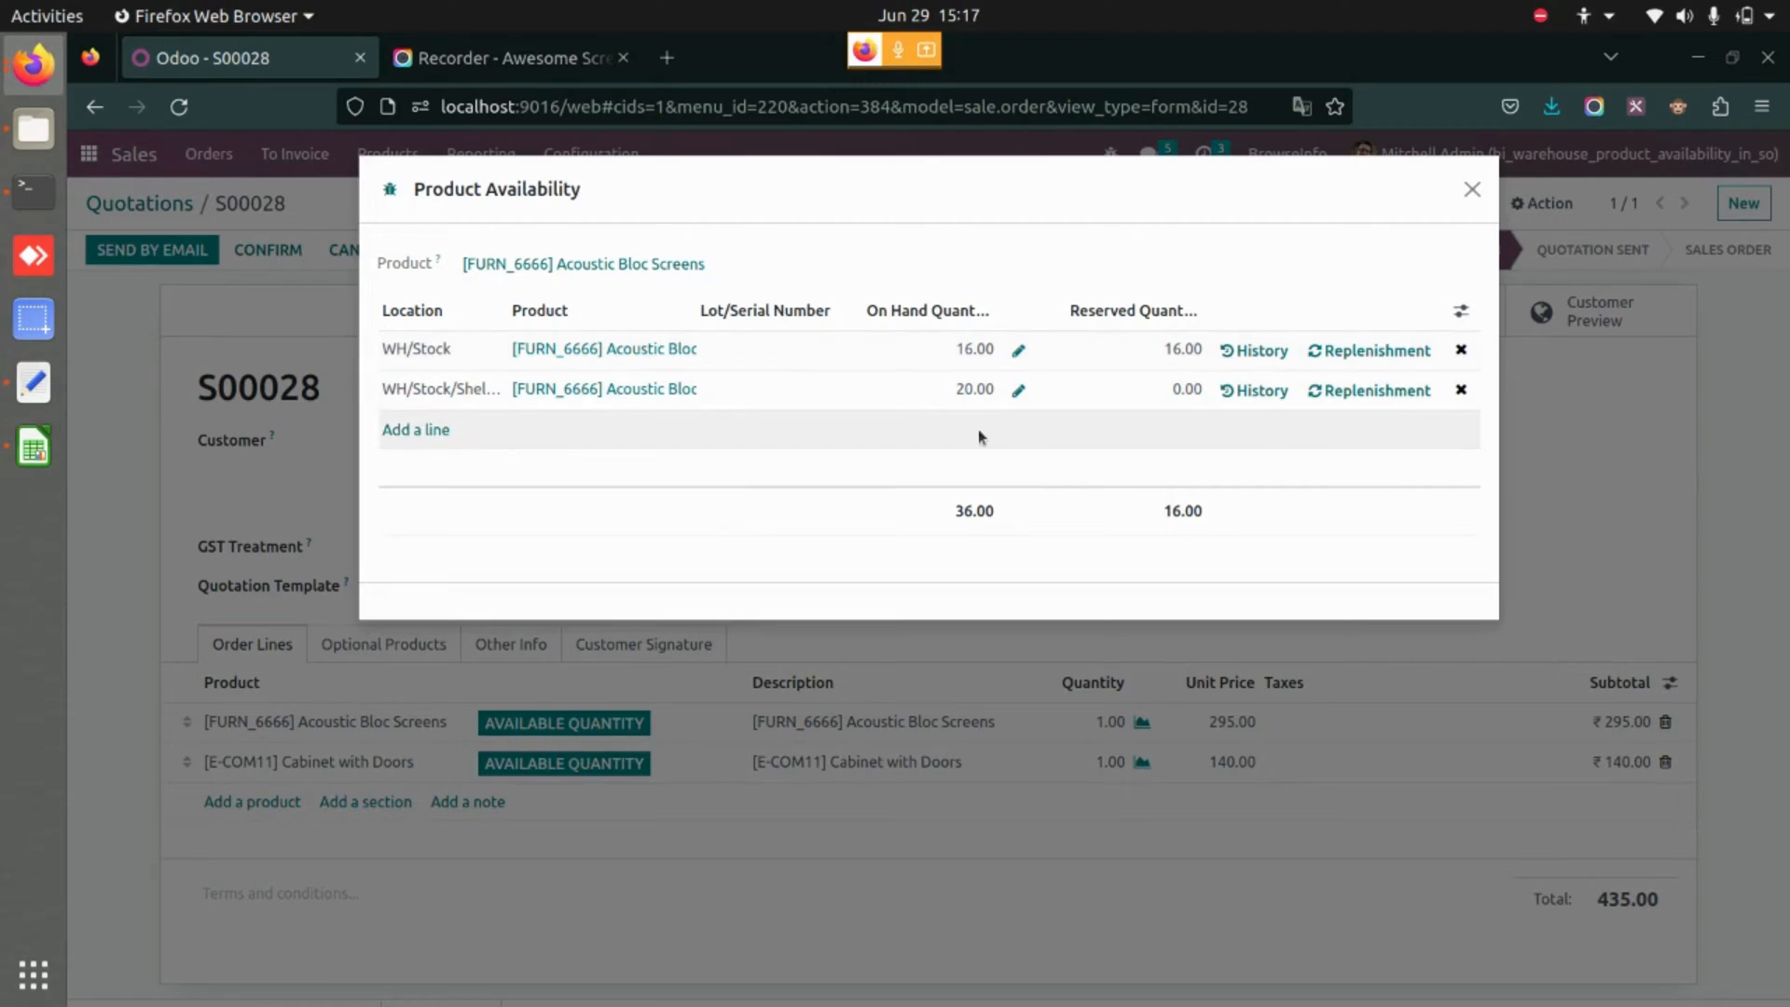
mouse_move(1156, 591)
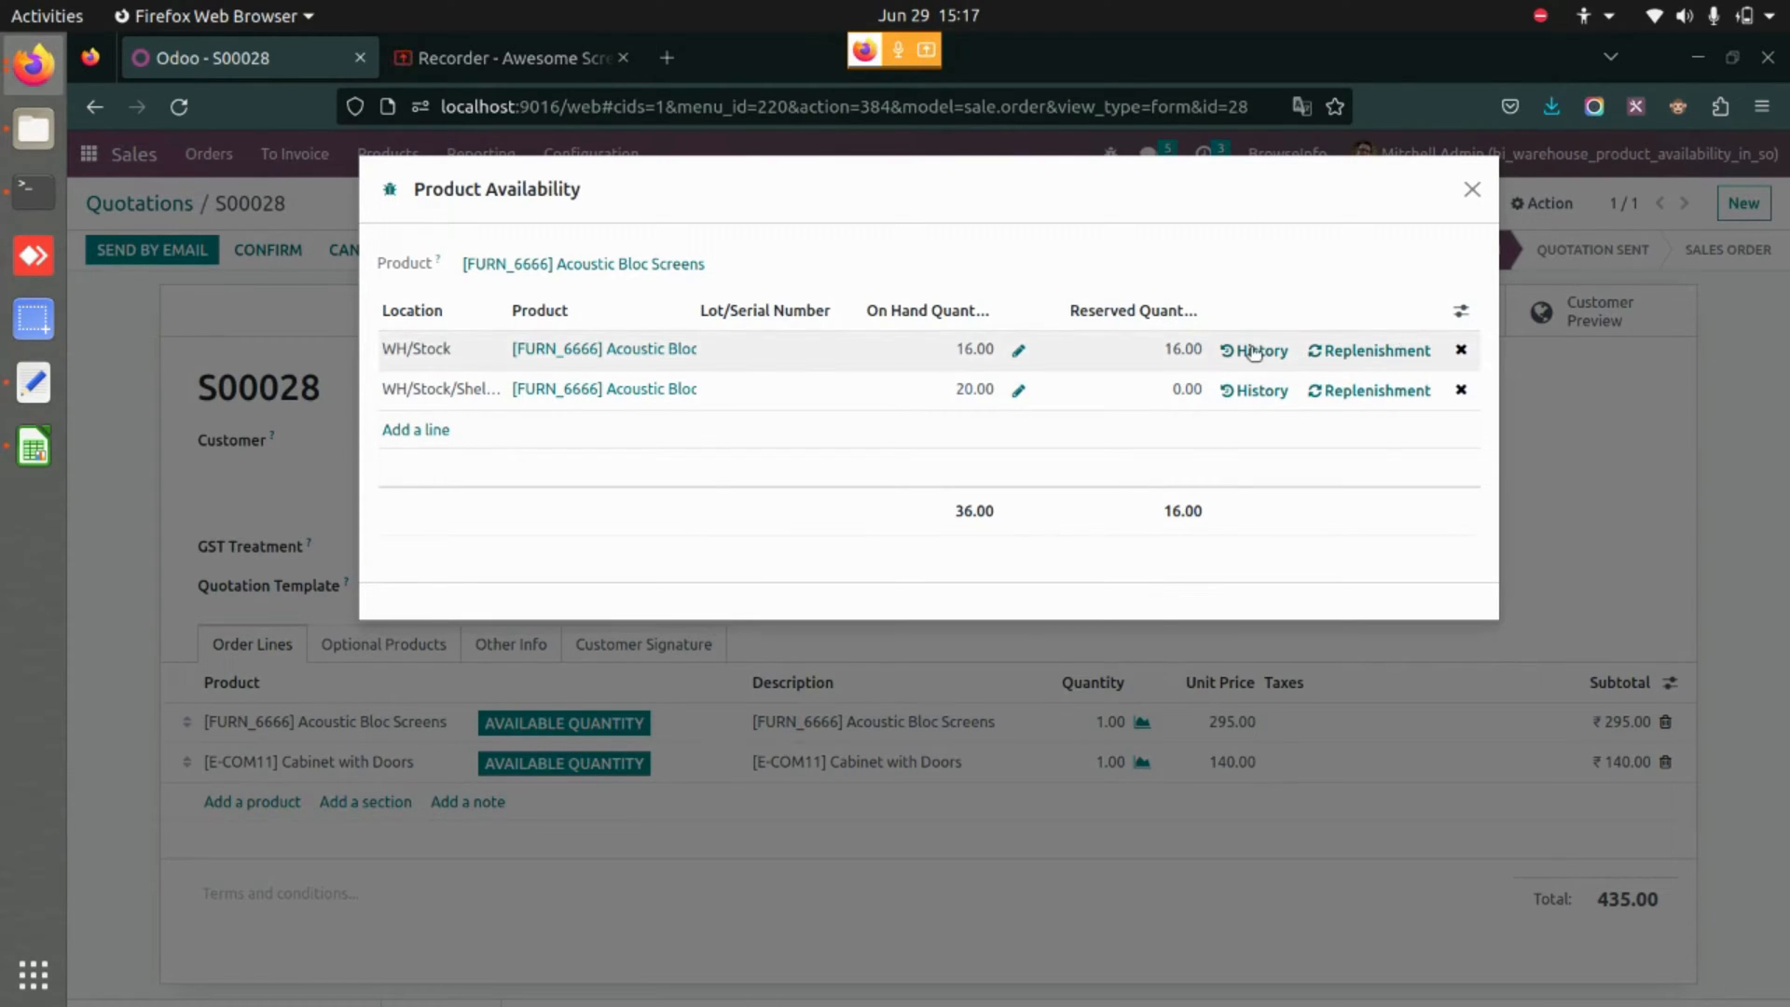
mouse_move(1376, 350)
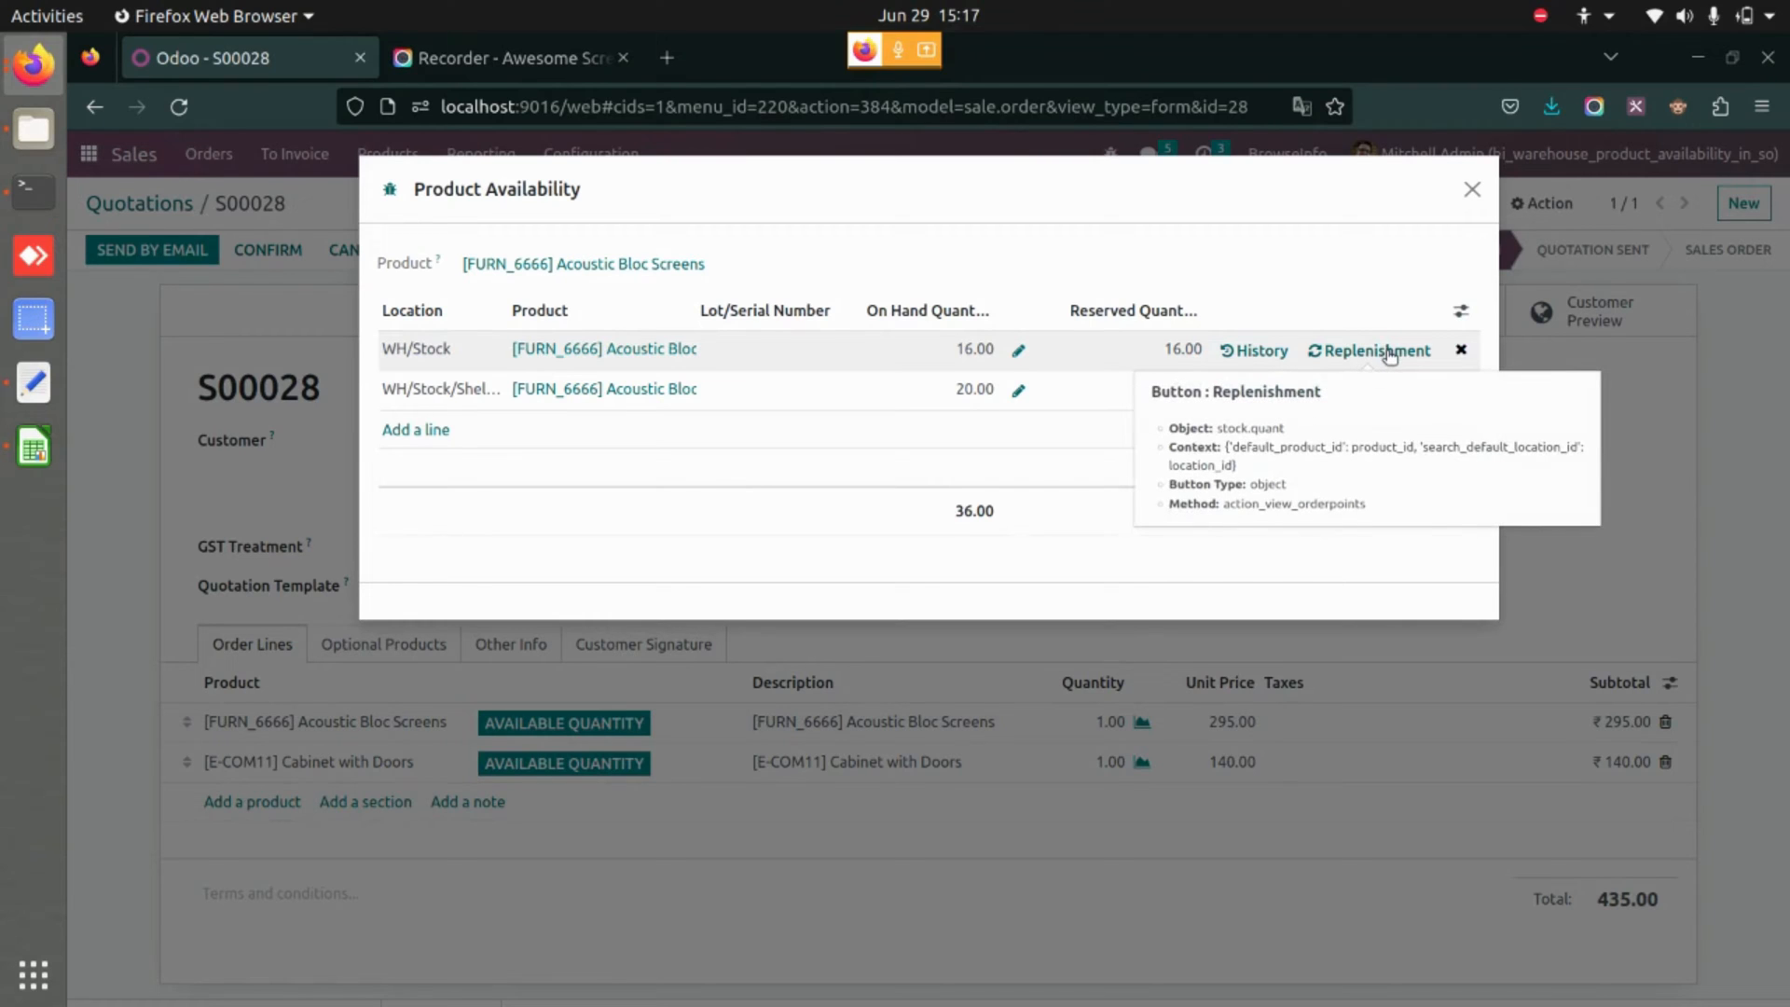
- Check WH/Stock replenishment rules and move history for Acoustic Bloc Screens, returning to S00028 each time
click(1374, 350)
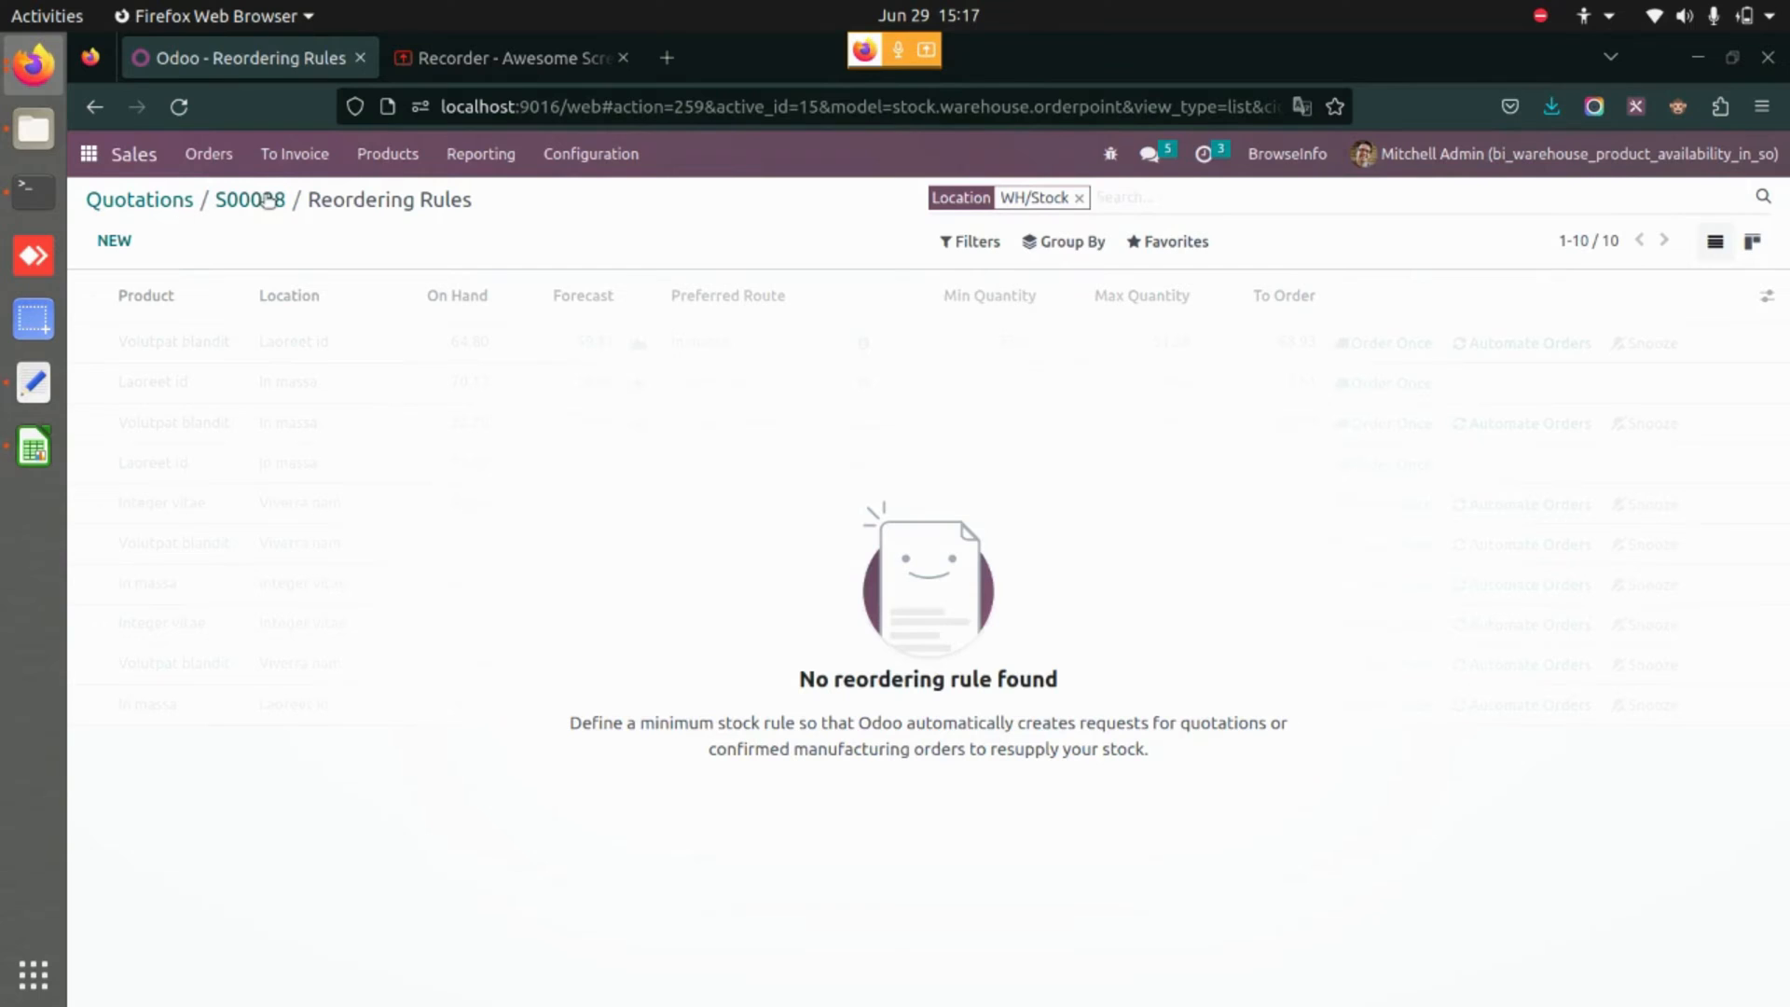
click(248, 200)
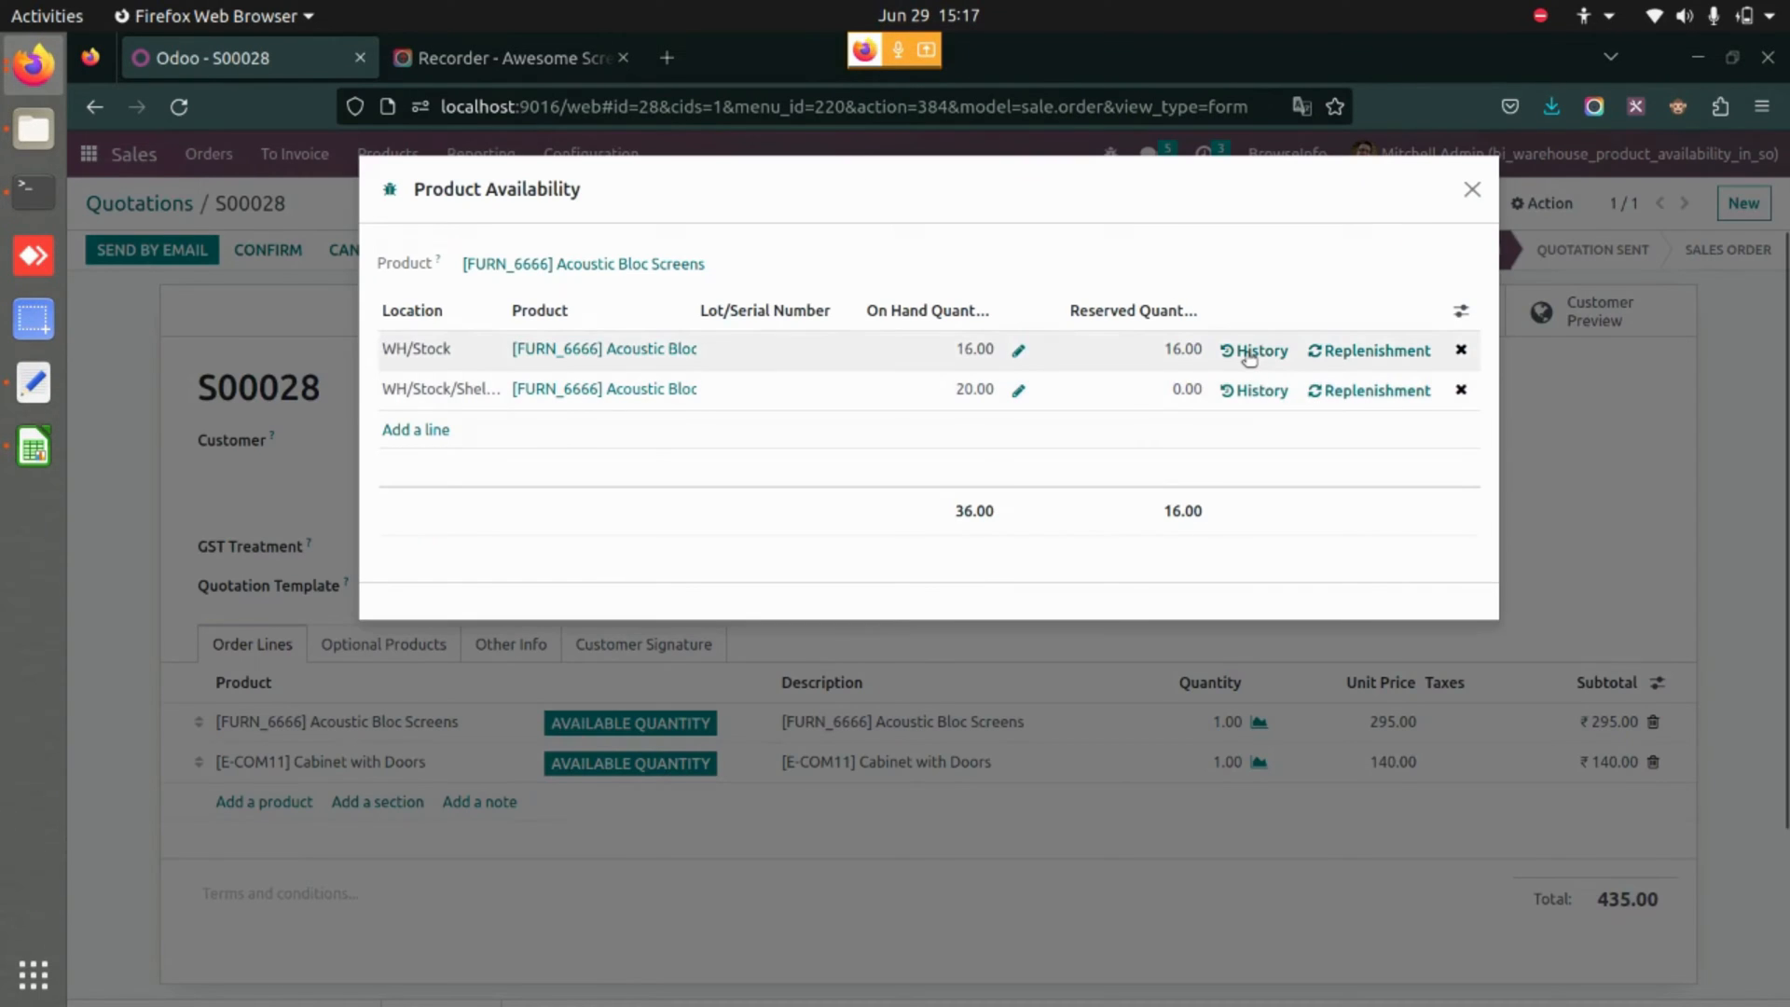
click(1253, 351)
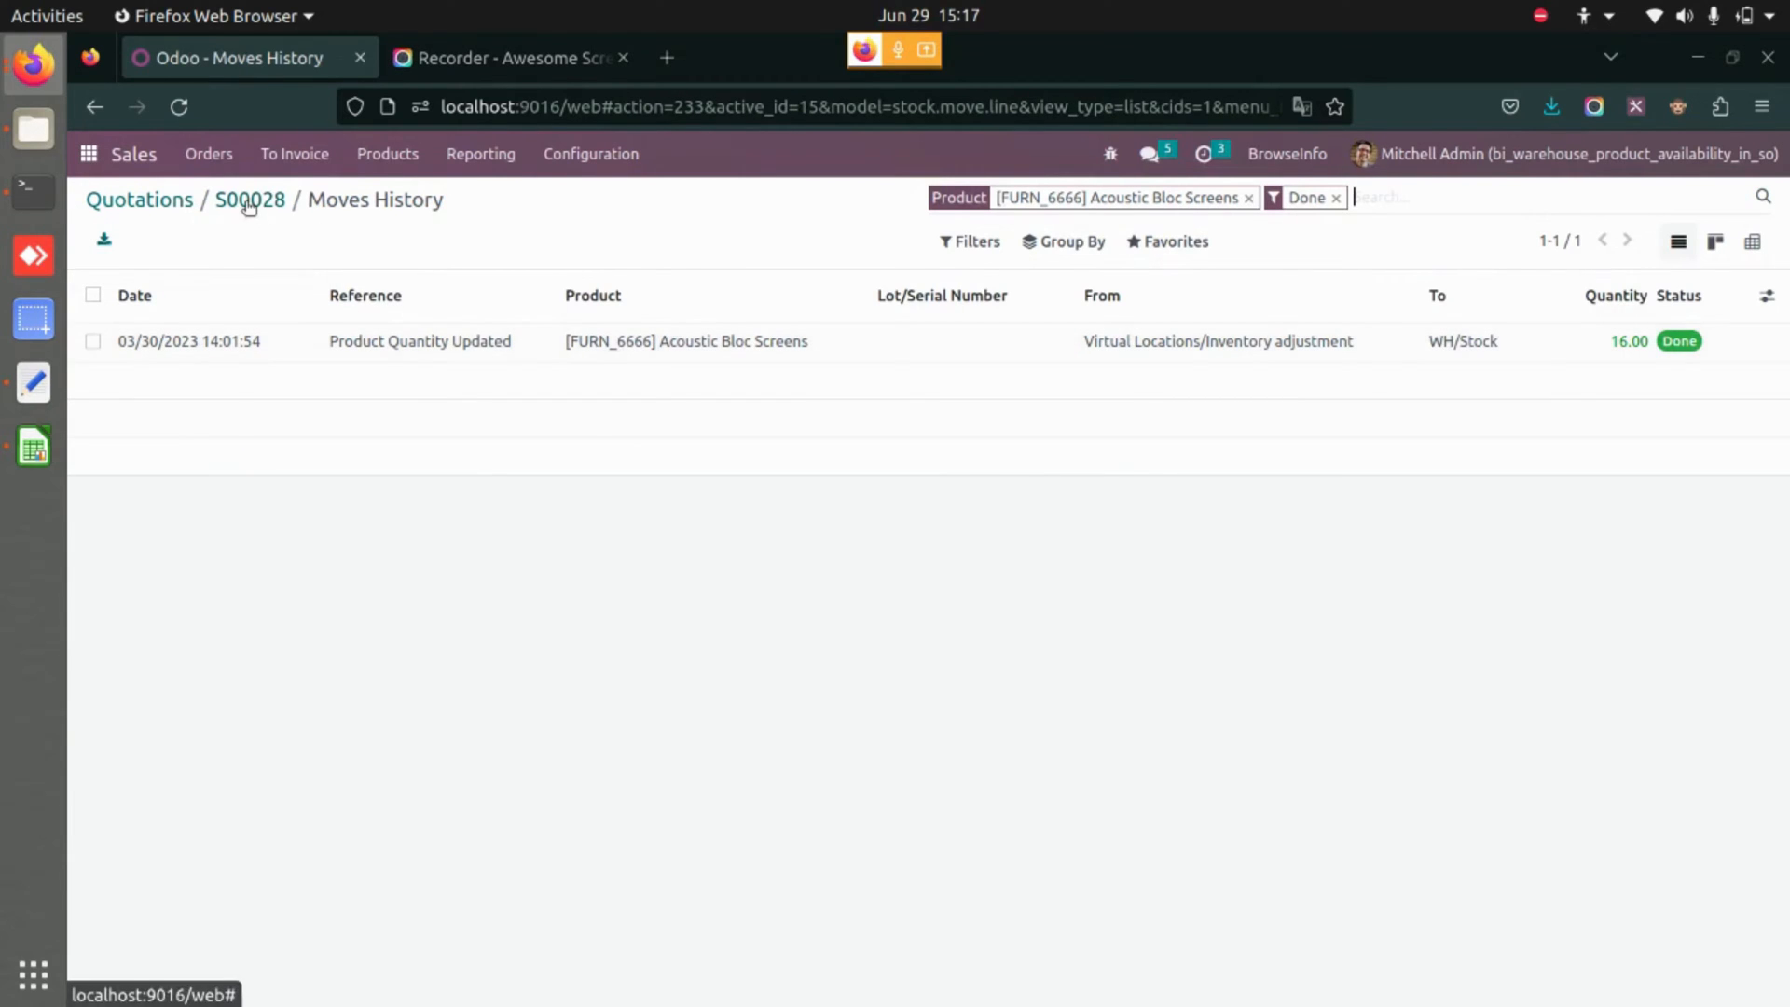
click(248, 200)
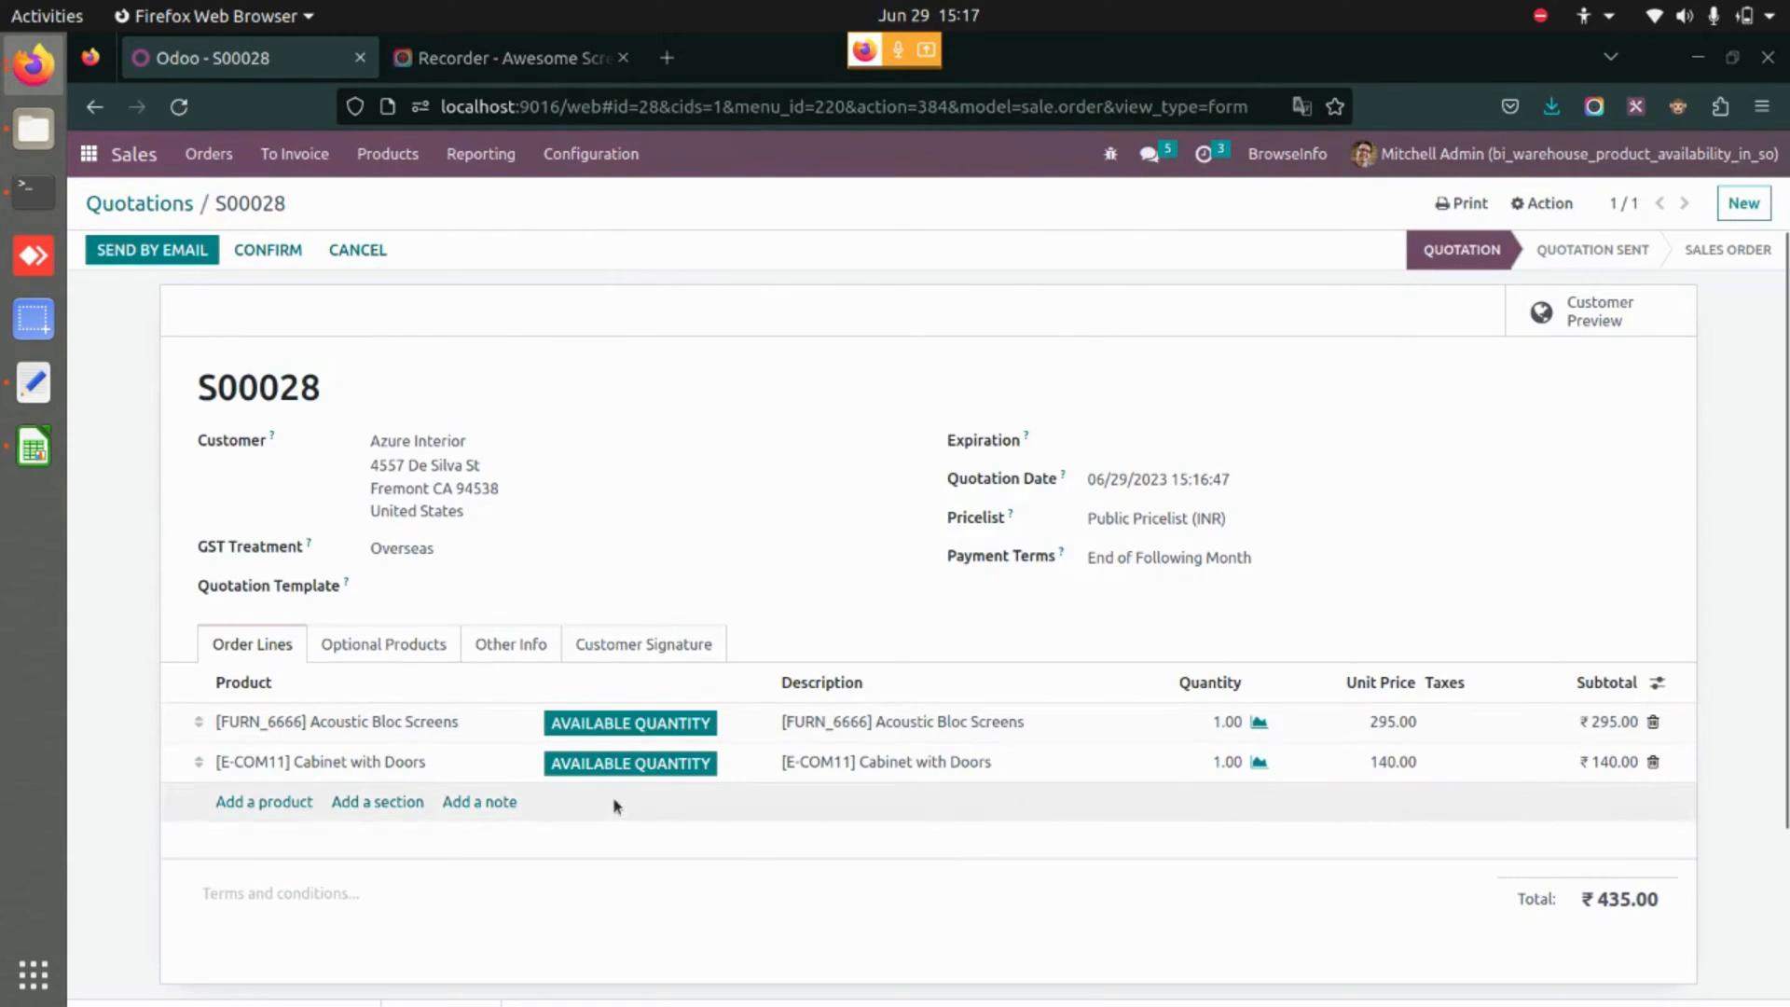
- Check per-location stock for Cabinet with Doors, then confirm S00028 as a sales order
click(1261, 763)
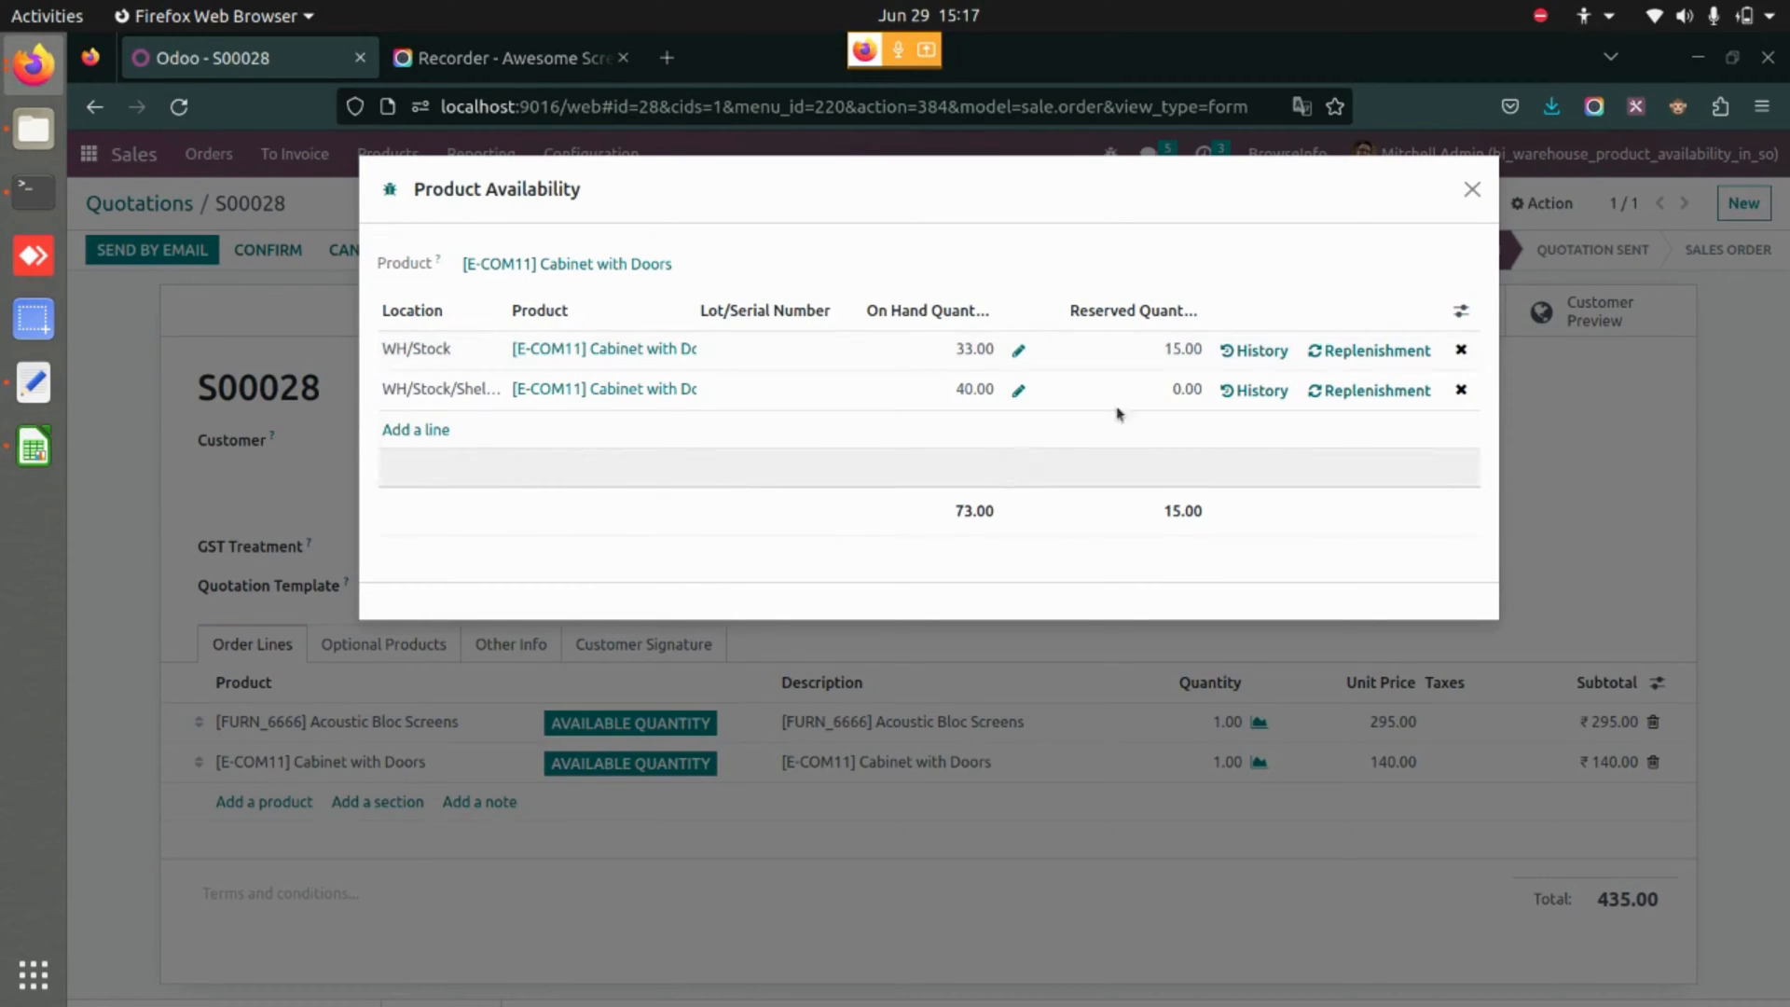
click(1471, 188)
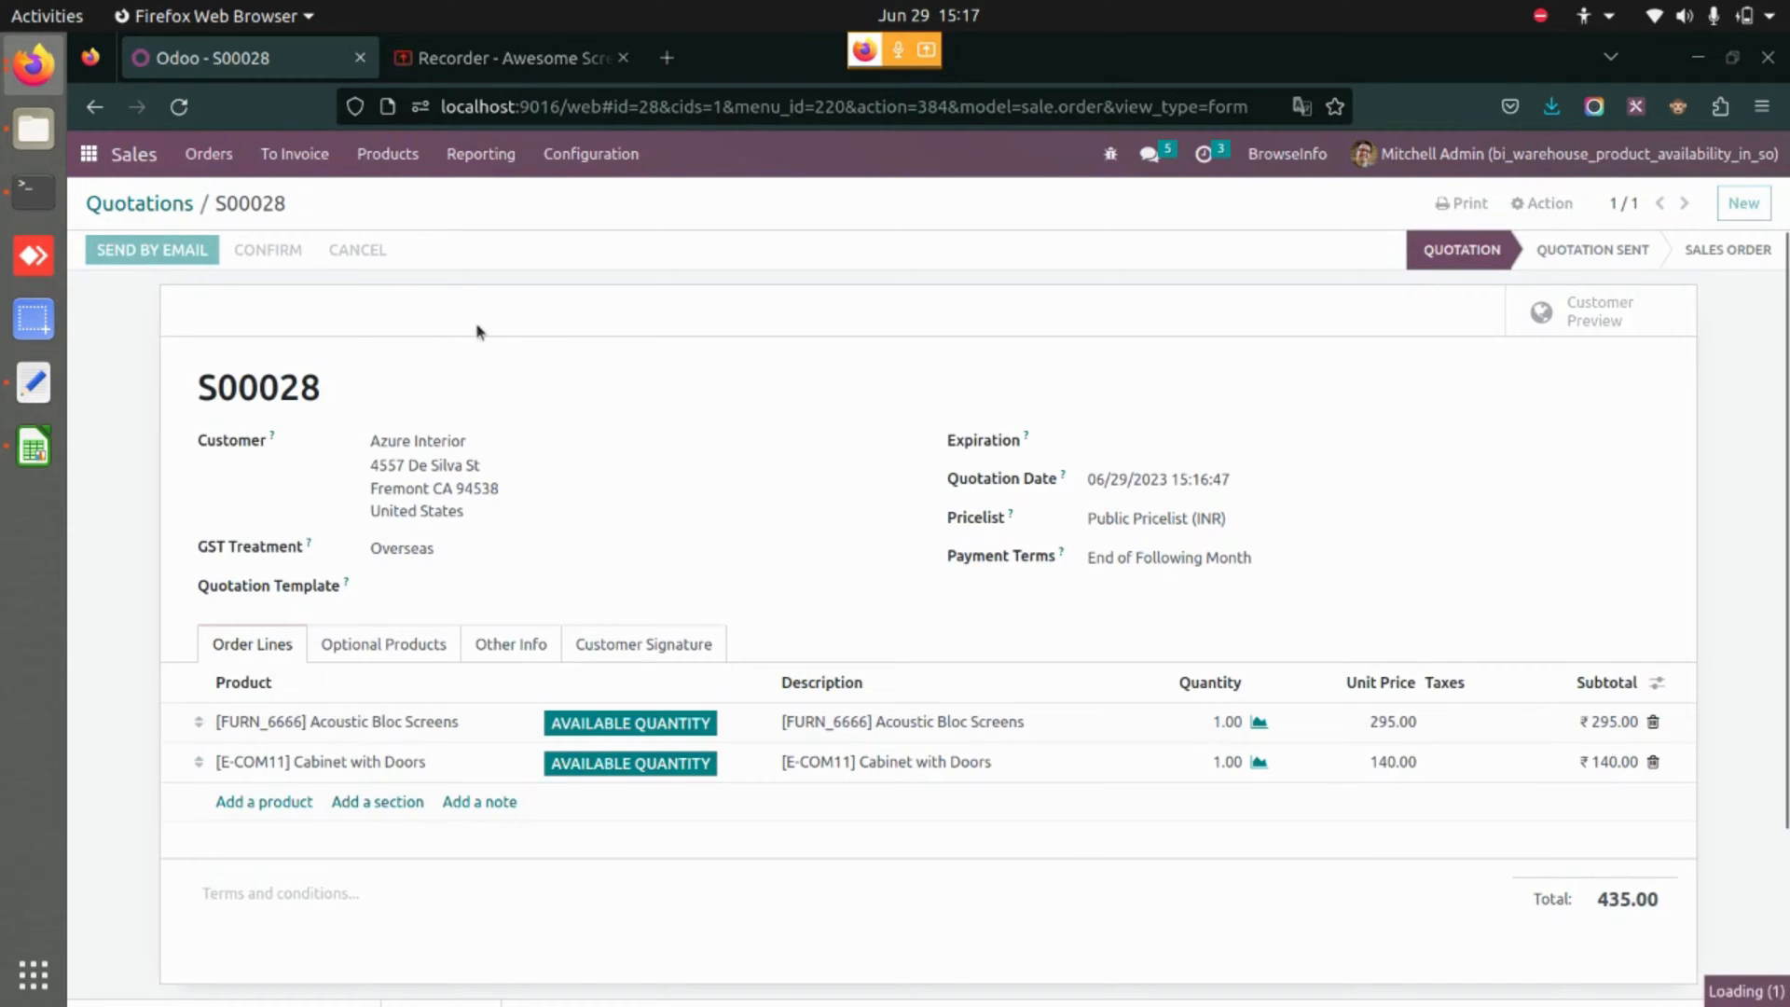
click(267, 248)
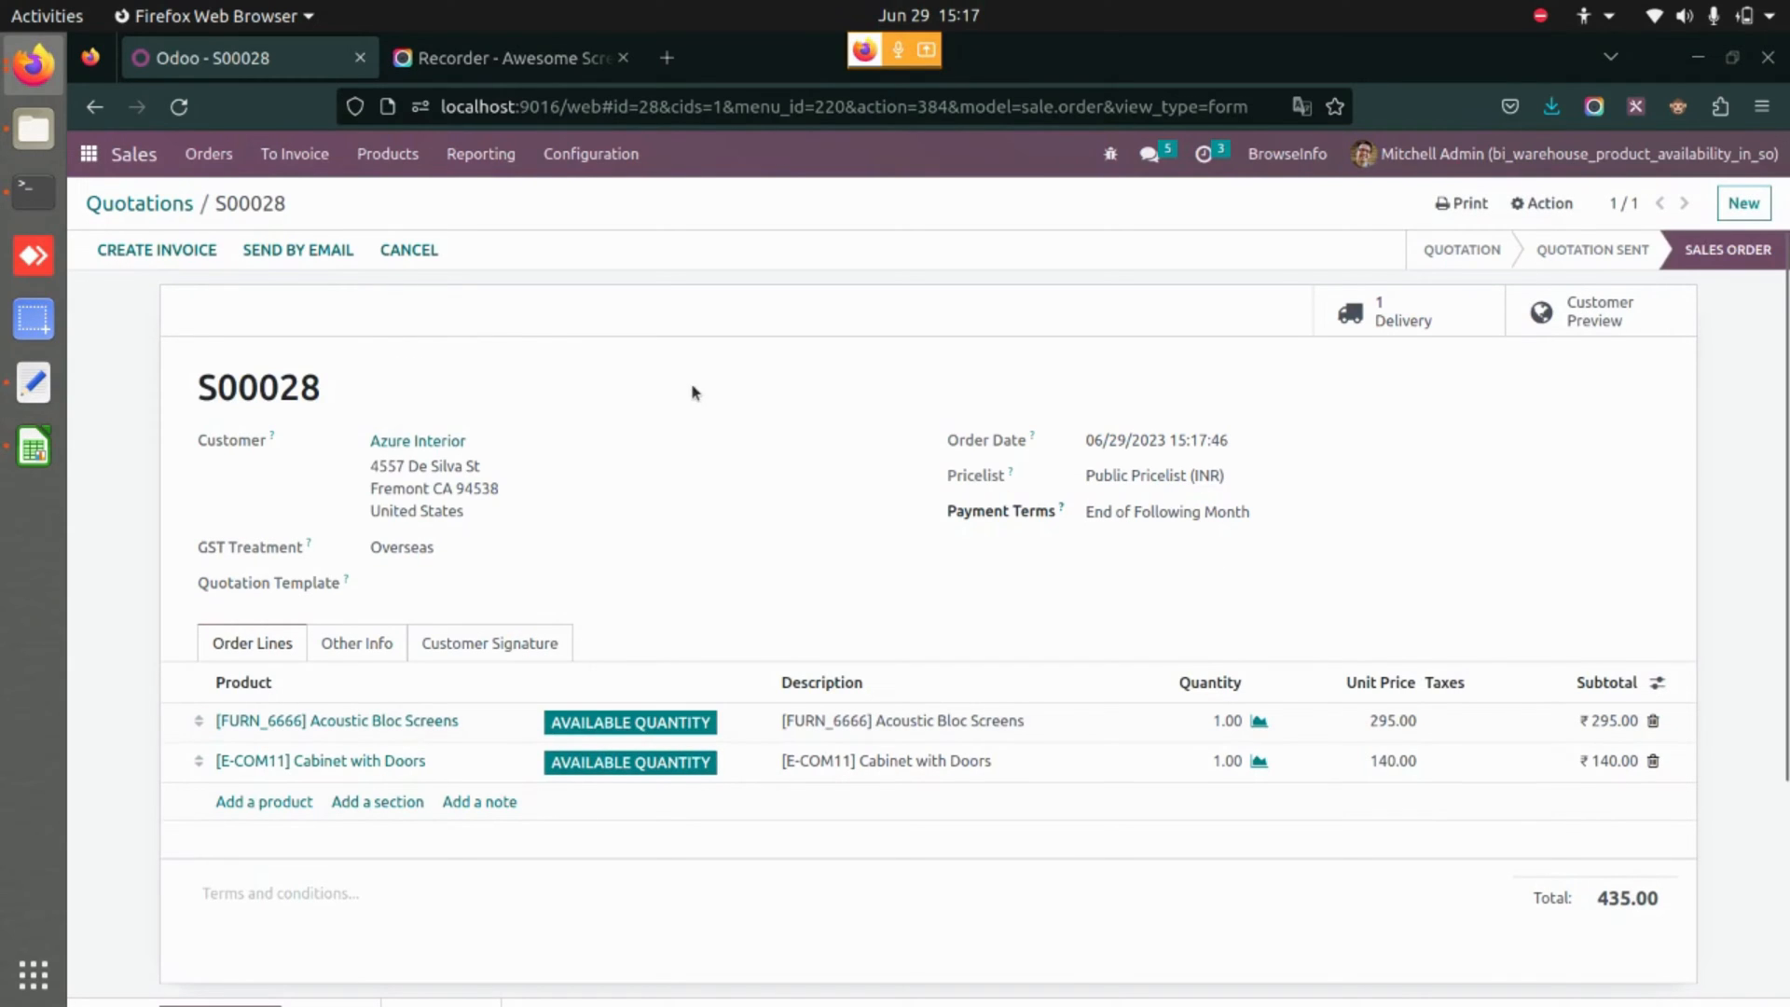
mouse_move(548, 345)
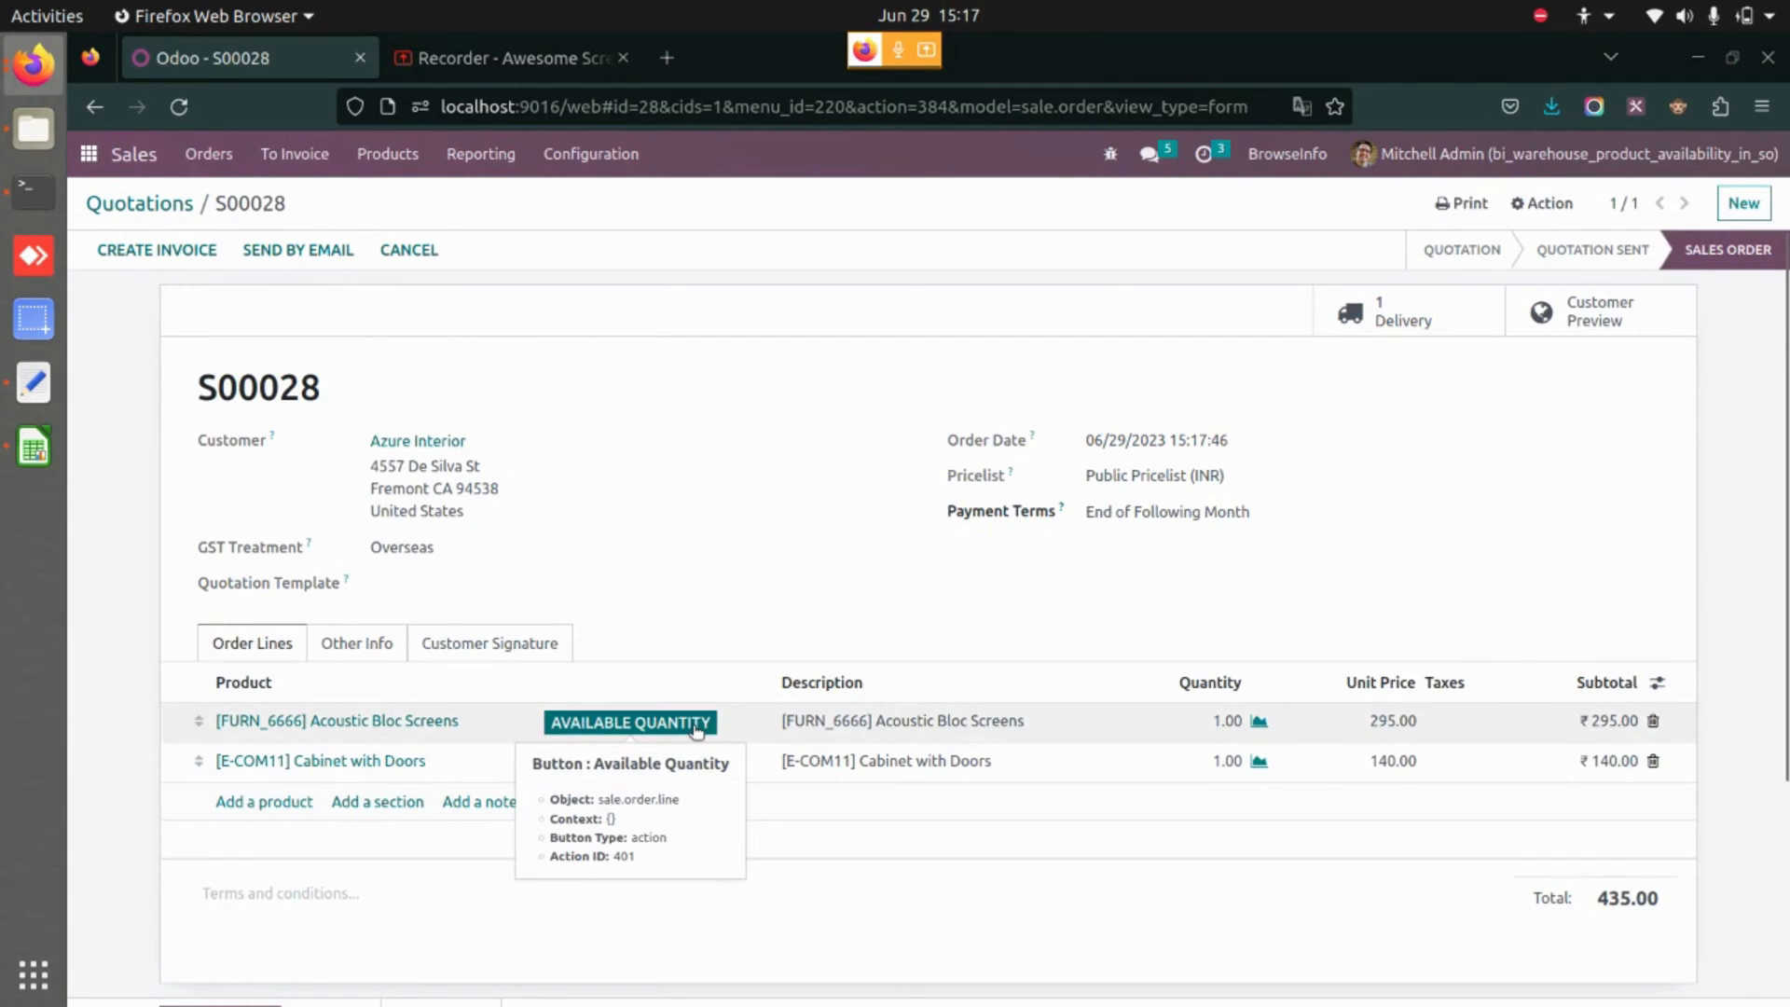
click(629, 722)
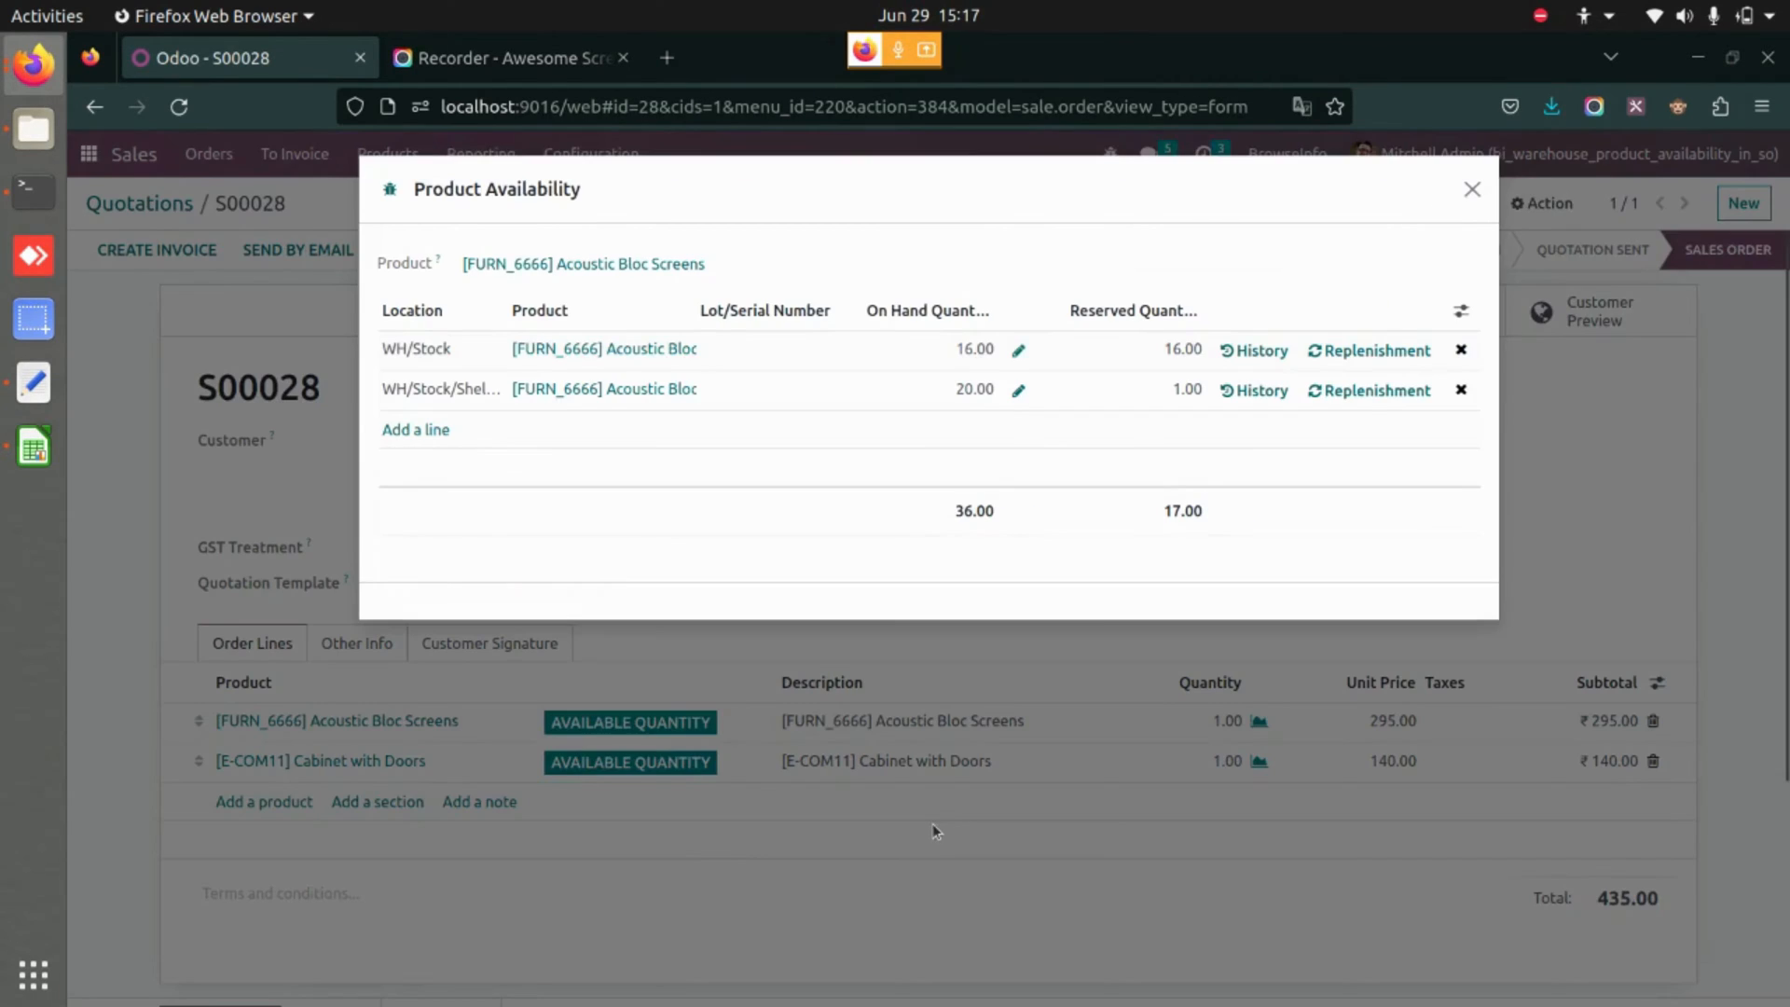
mouse_move(1191, 410)
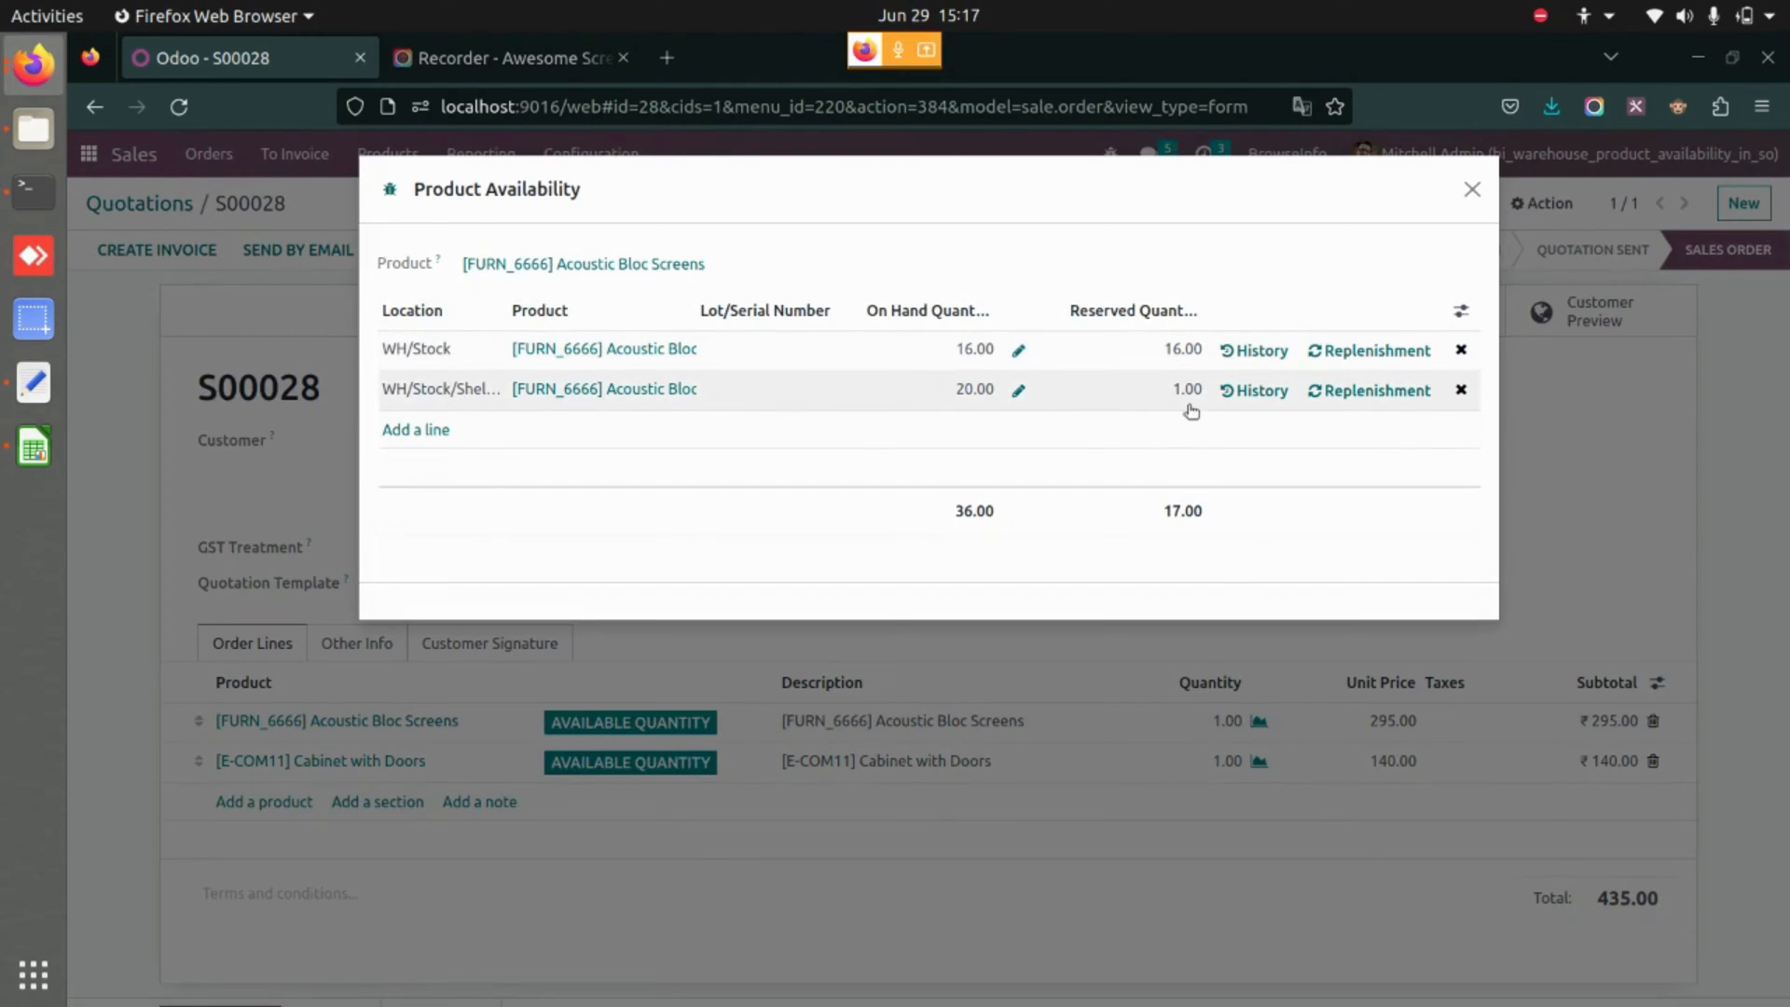
mouse_move(1492, 198)
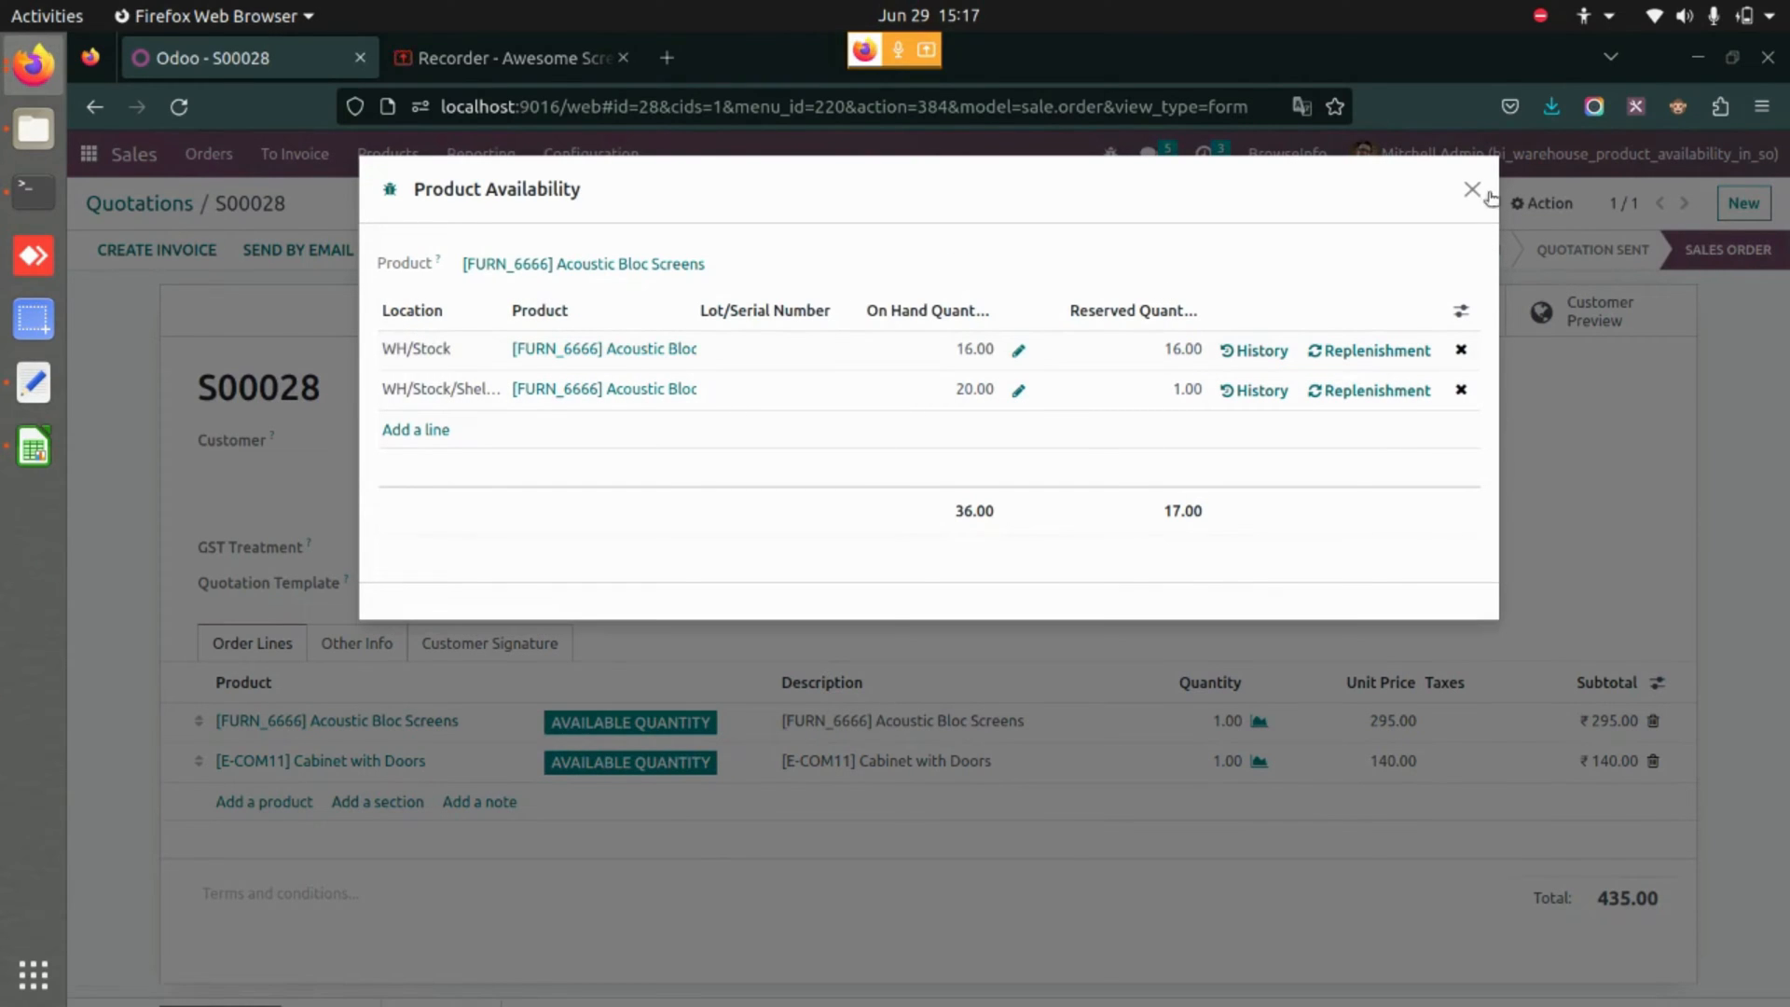
click(1471, 190)
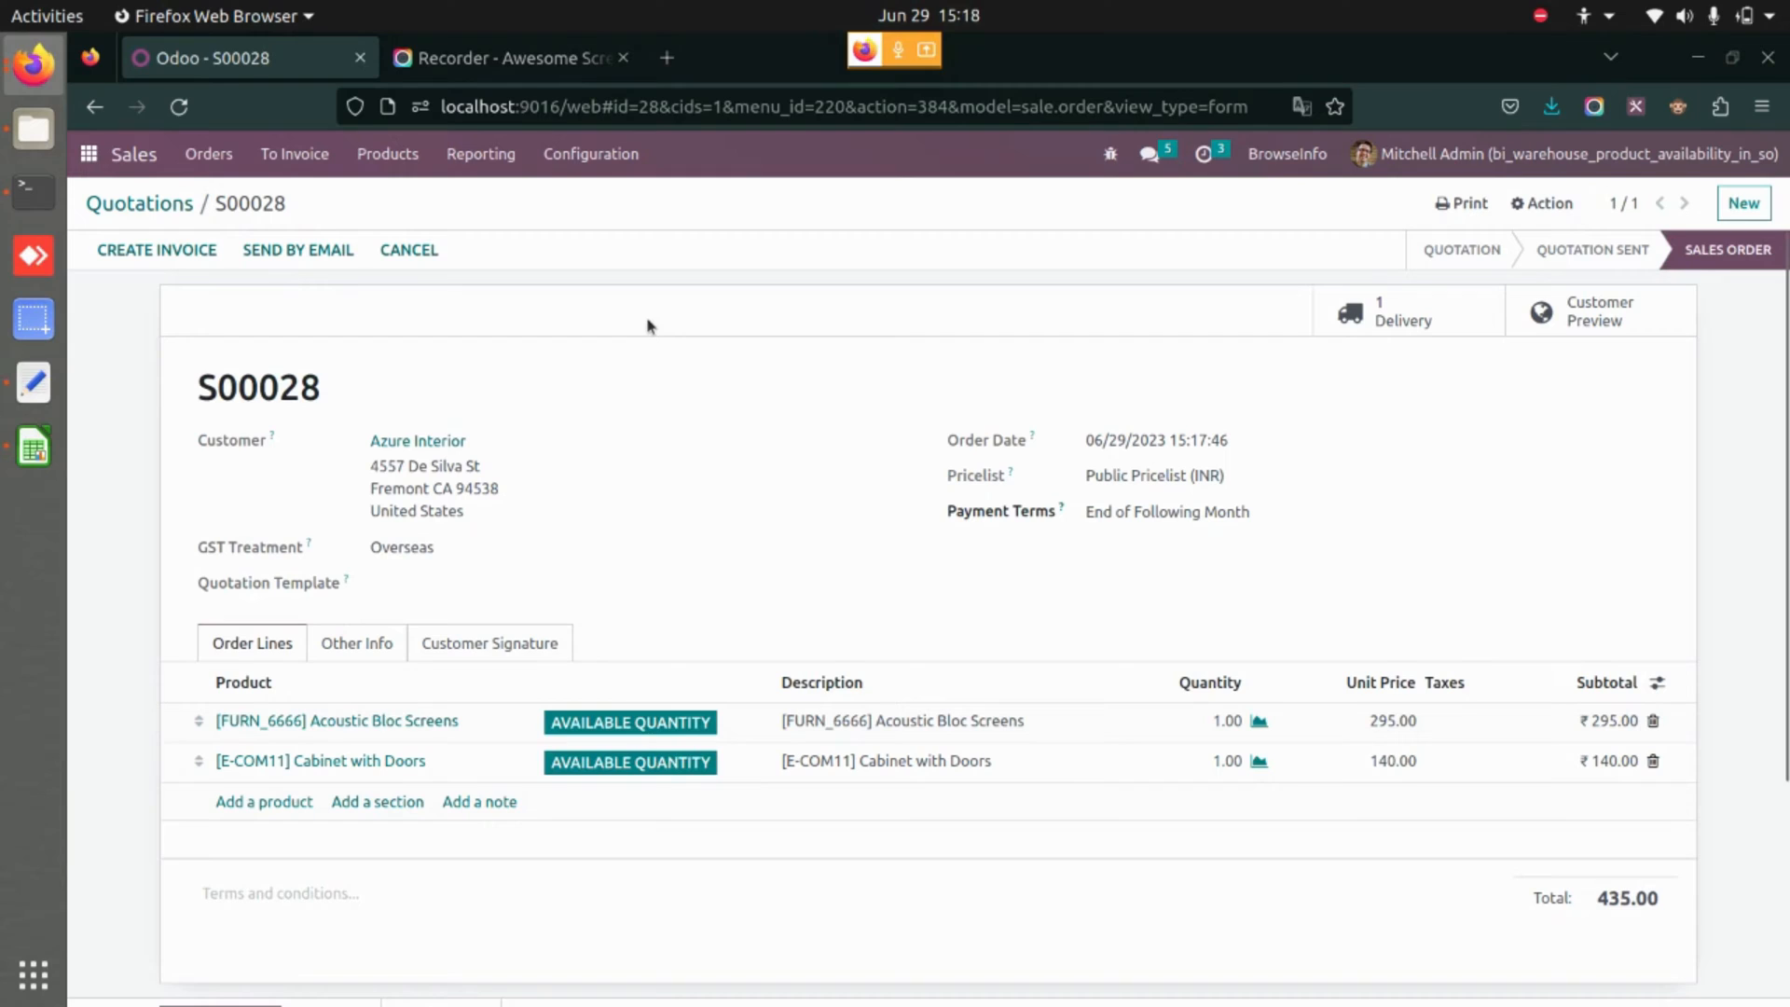